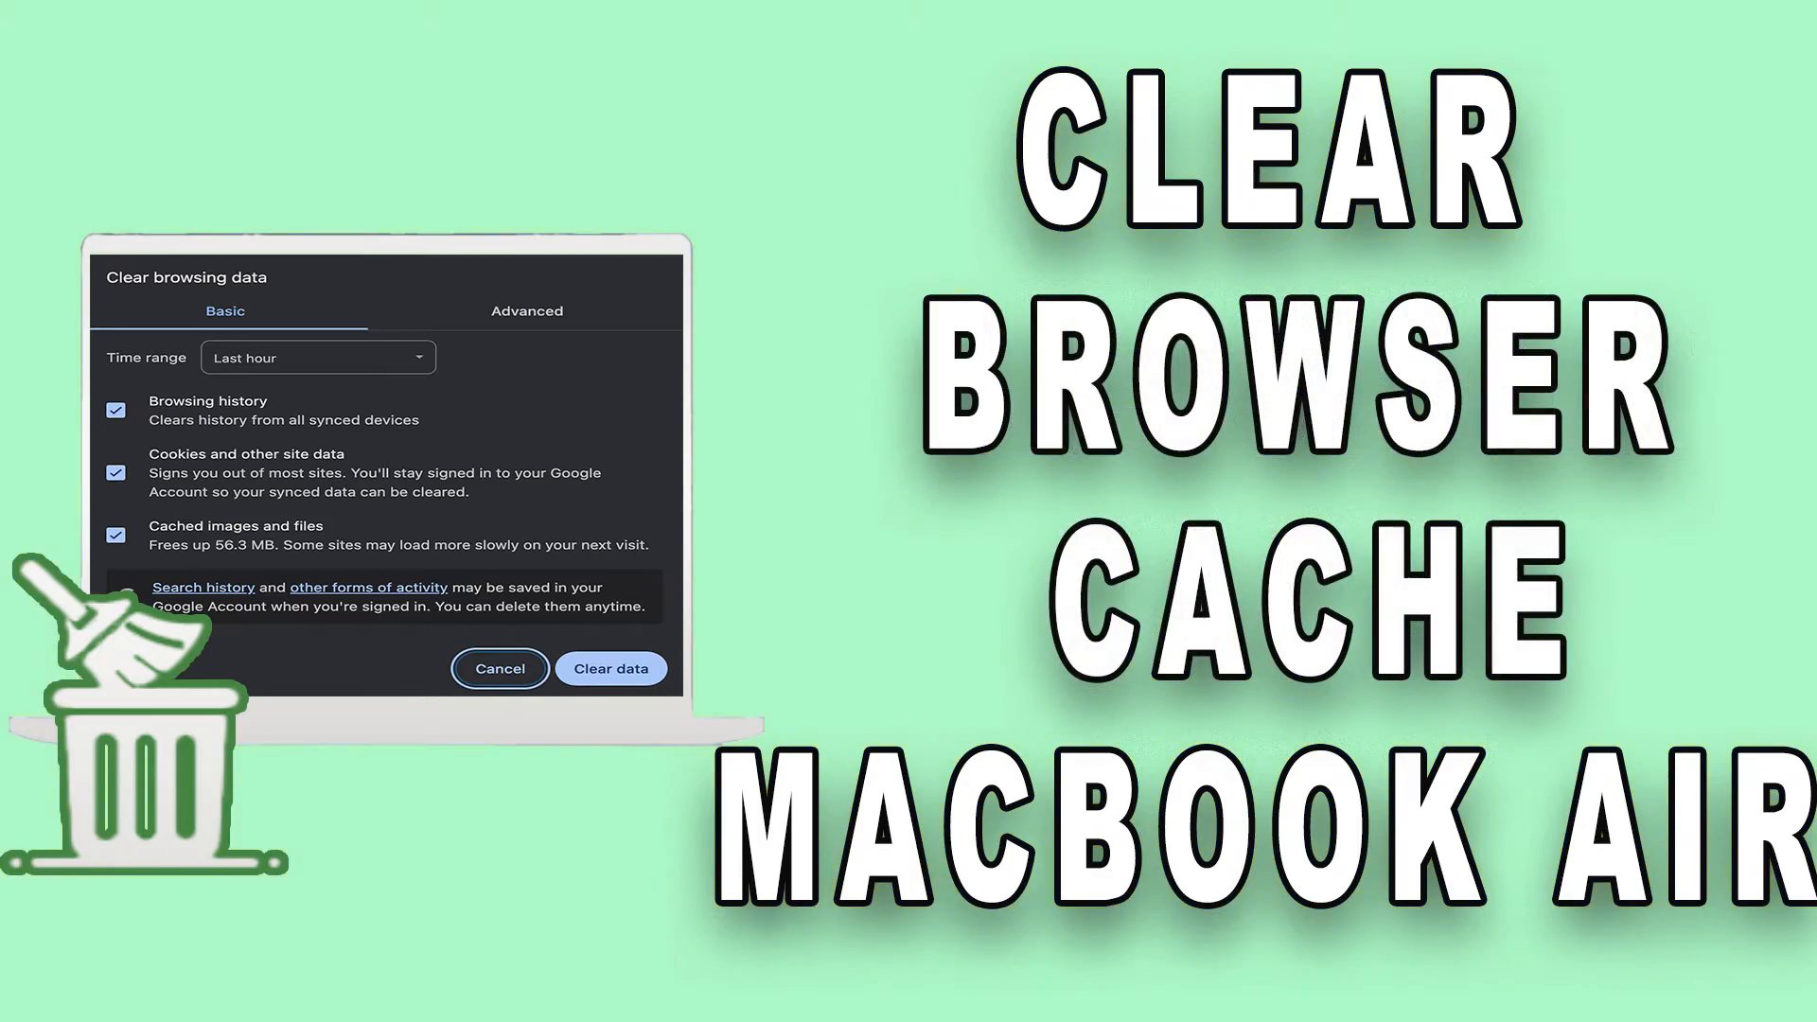
- Reach Chrome's Privacy and security settings and bring up the basic Clear browsing data options
left_click(611, 668)
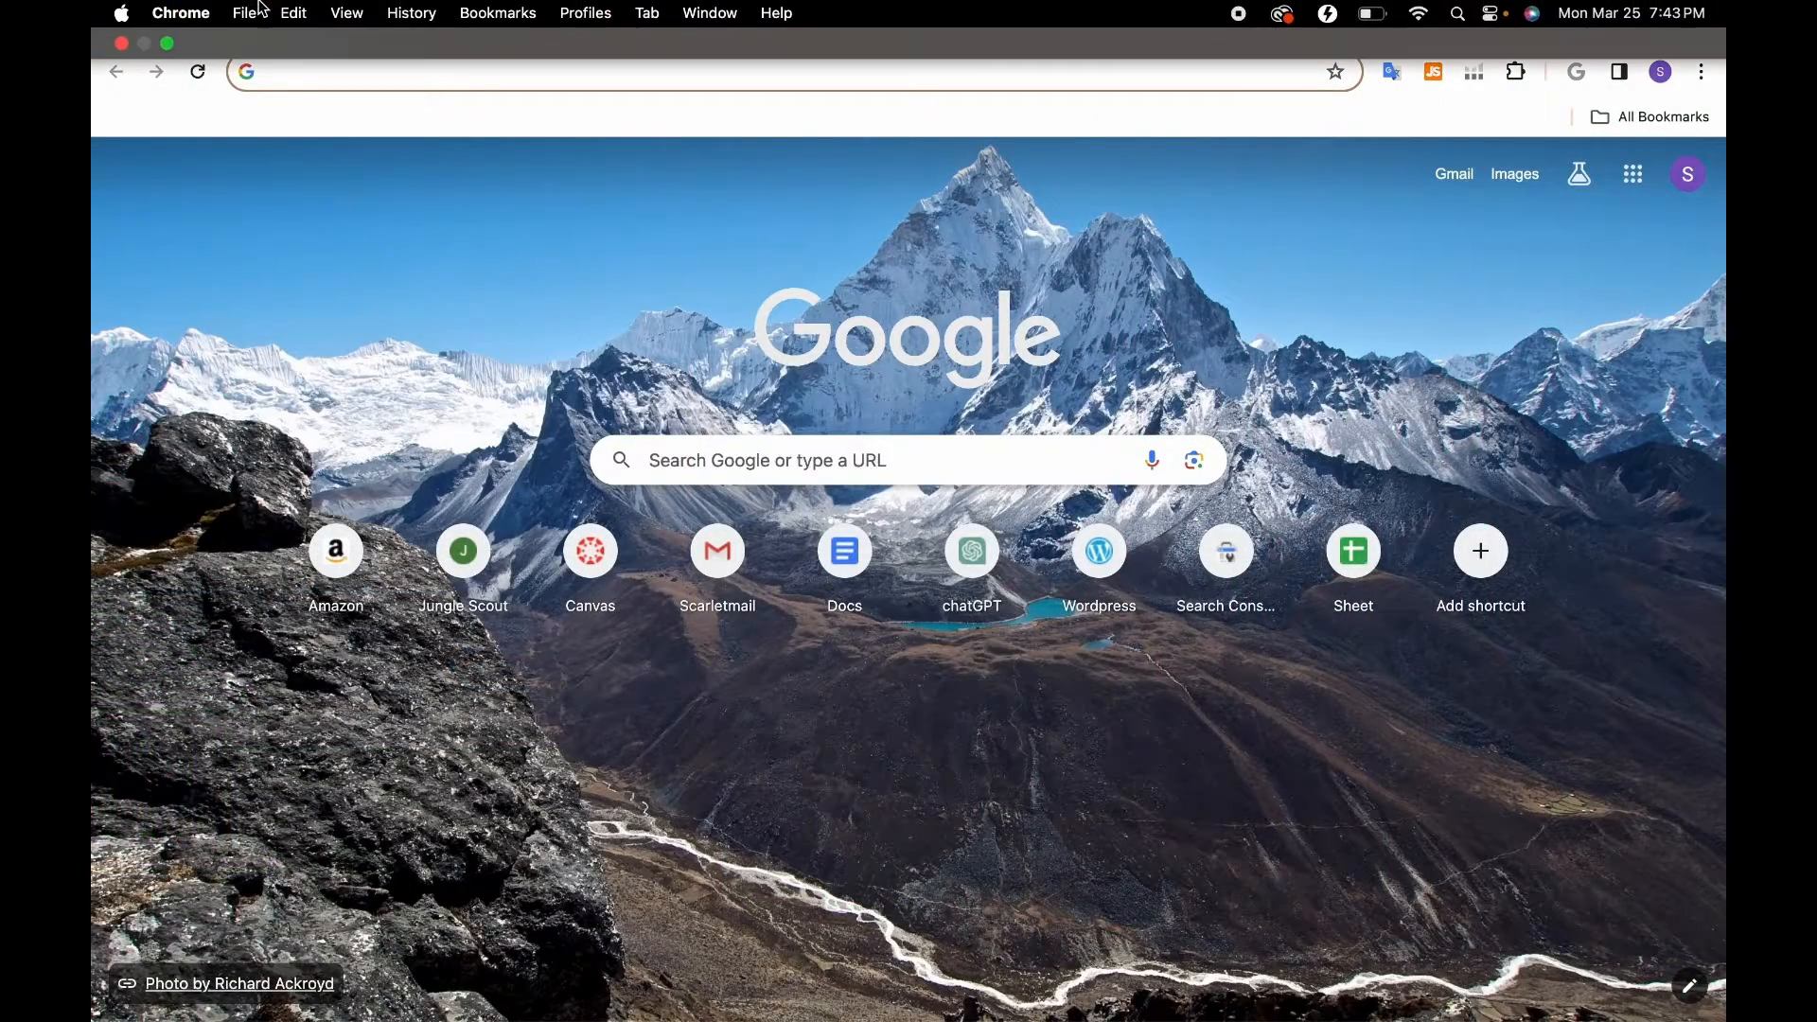
left_click(182, 13)
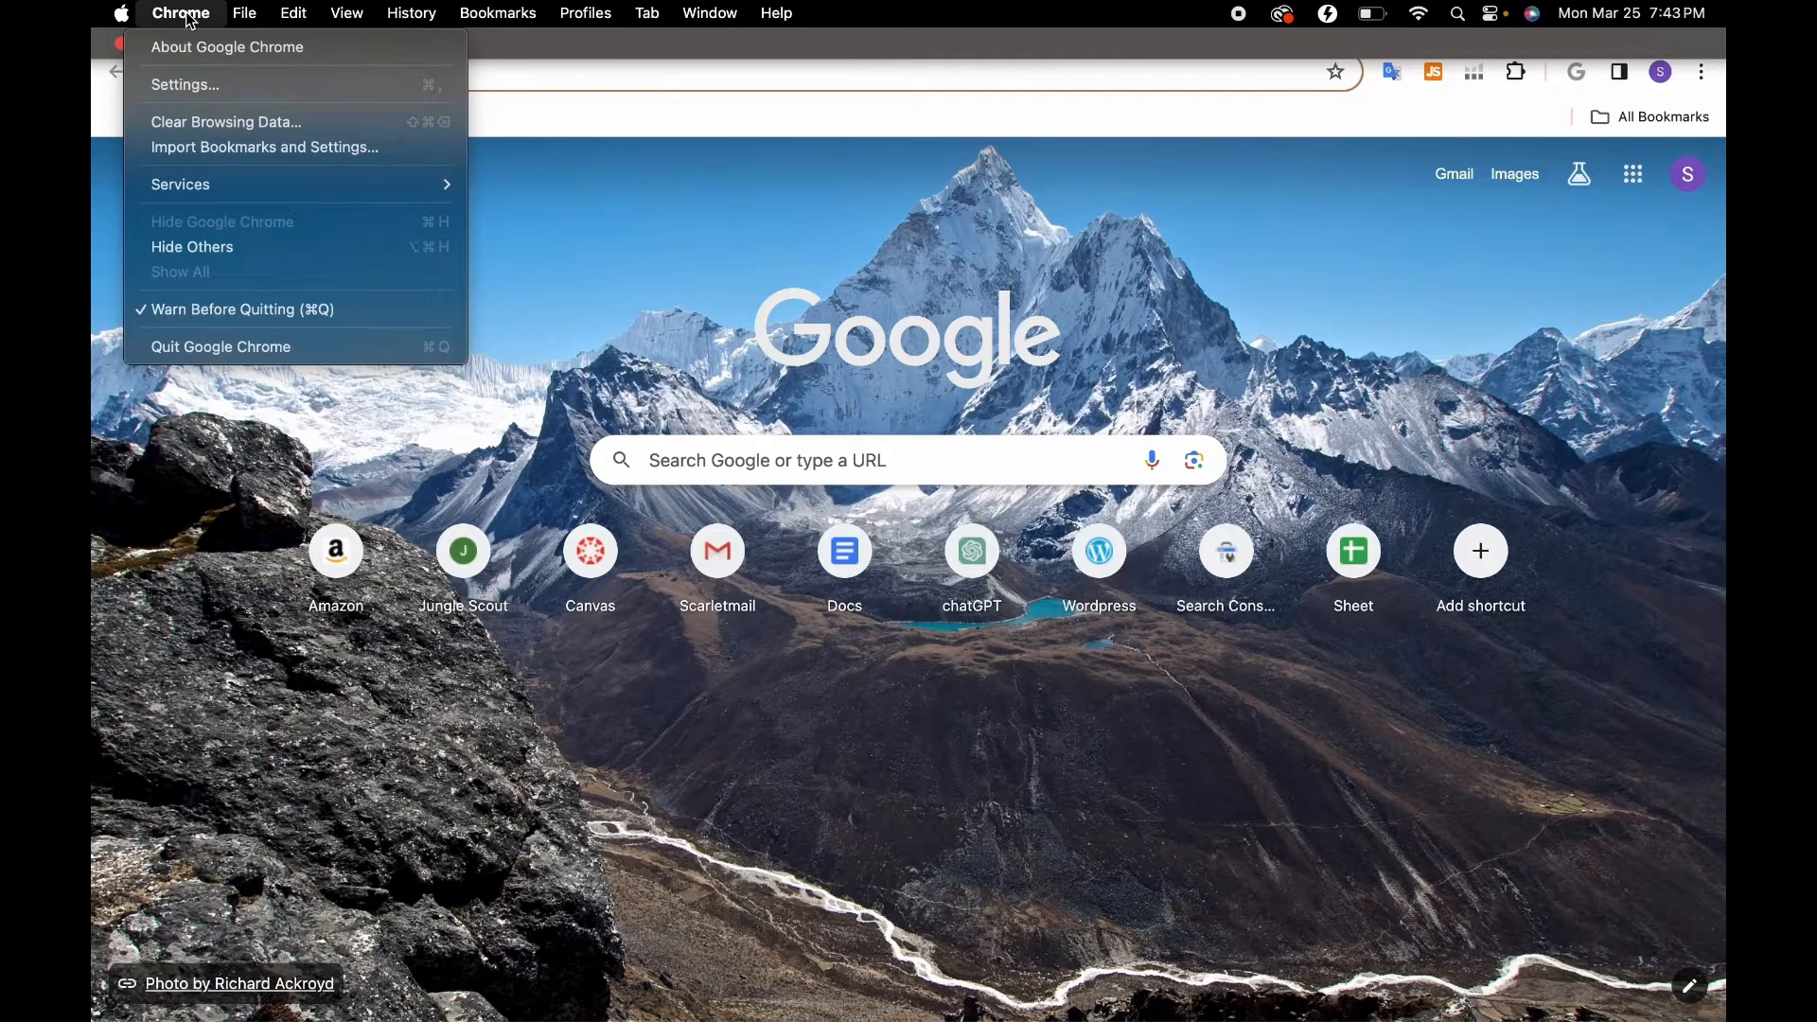
mouse_move(183, 84)
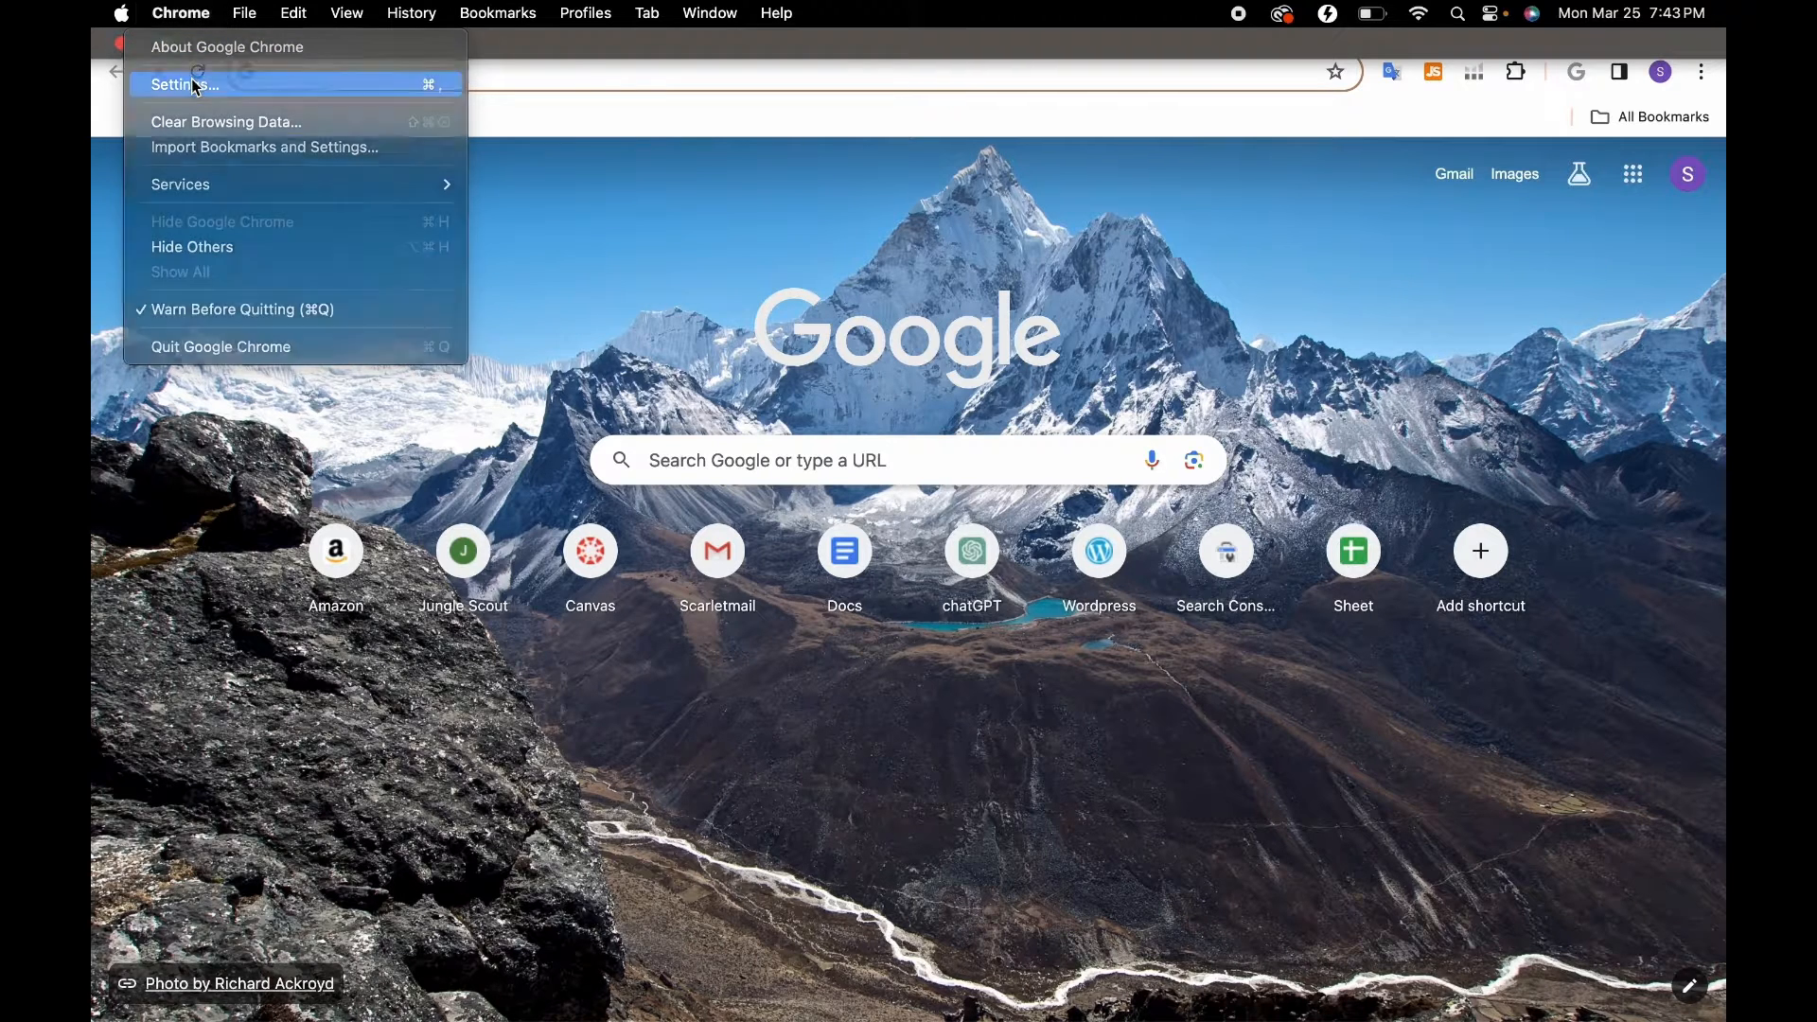
left_click(182, 83)
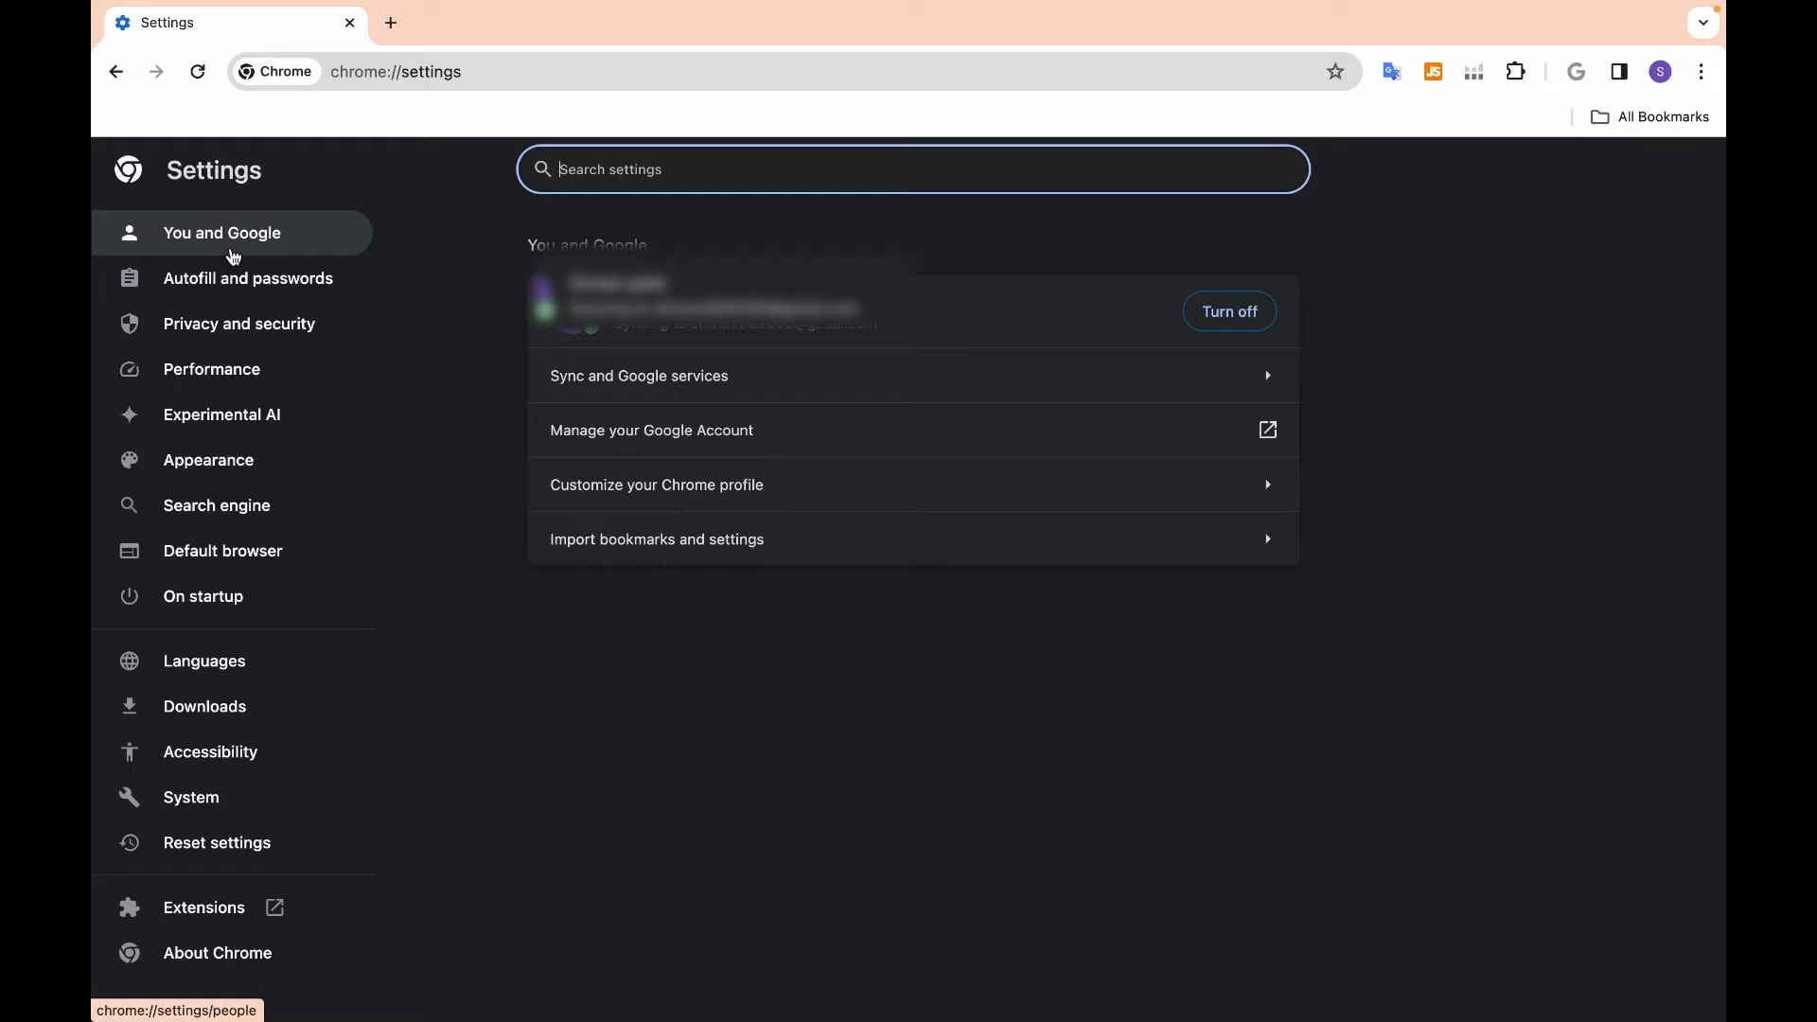
left_click(238, 323)
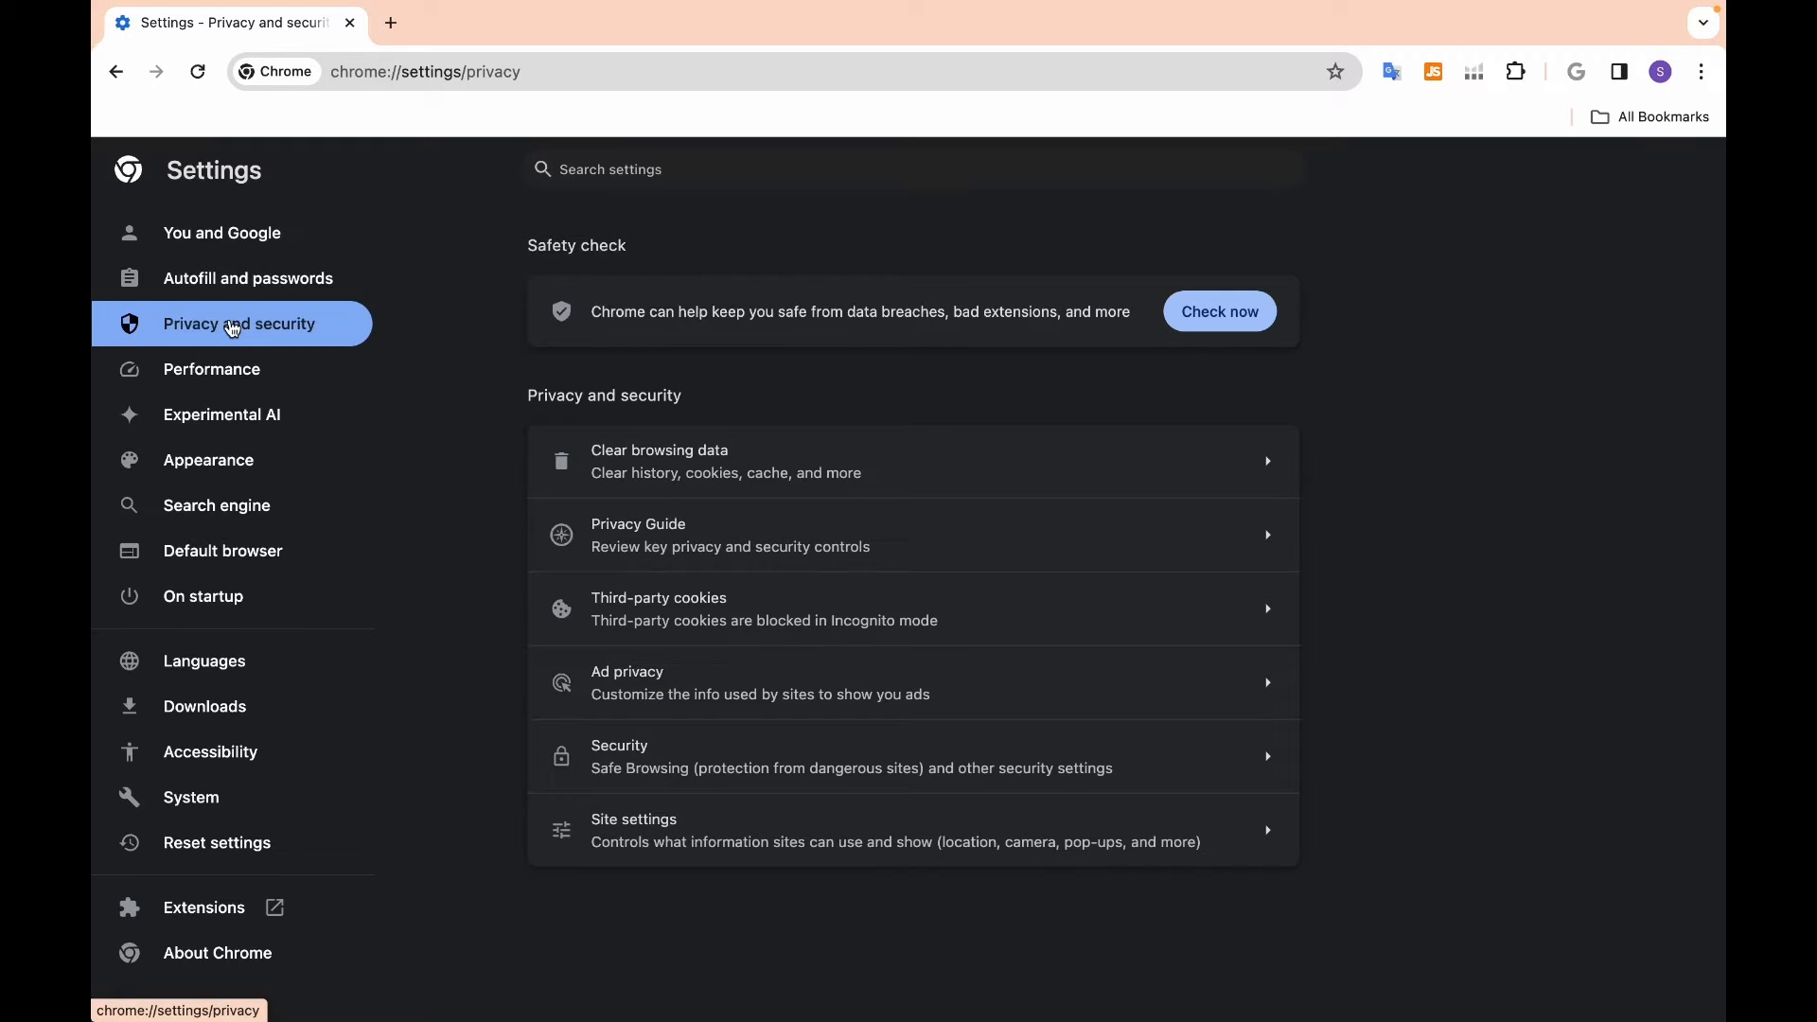
left_click(659, 461)
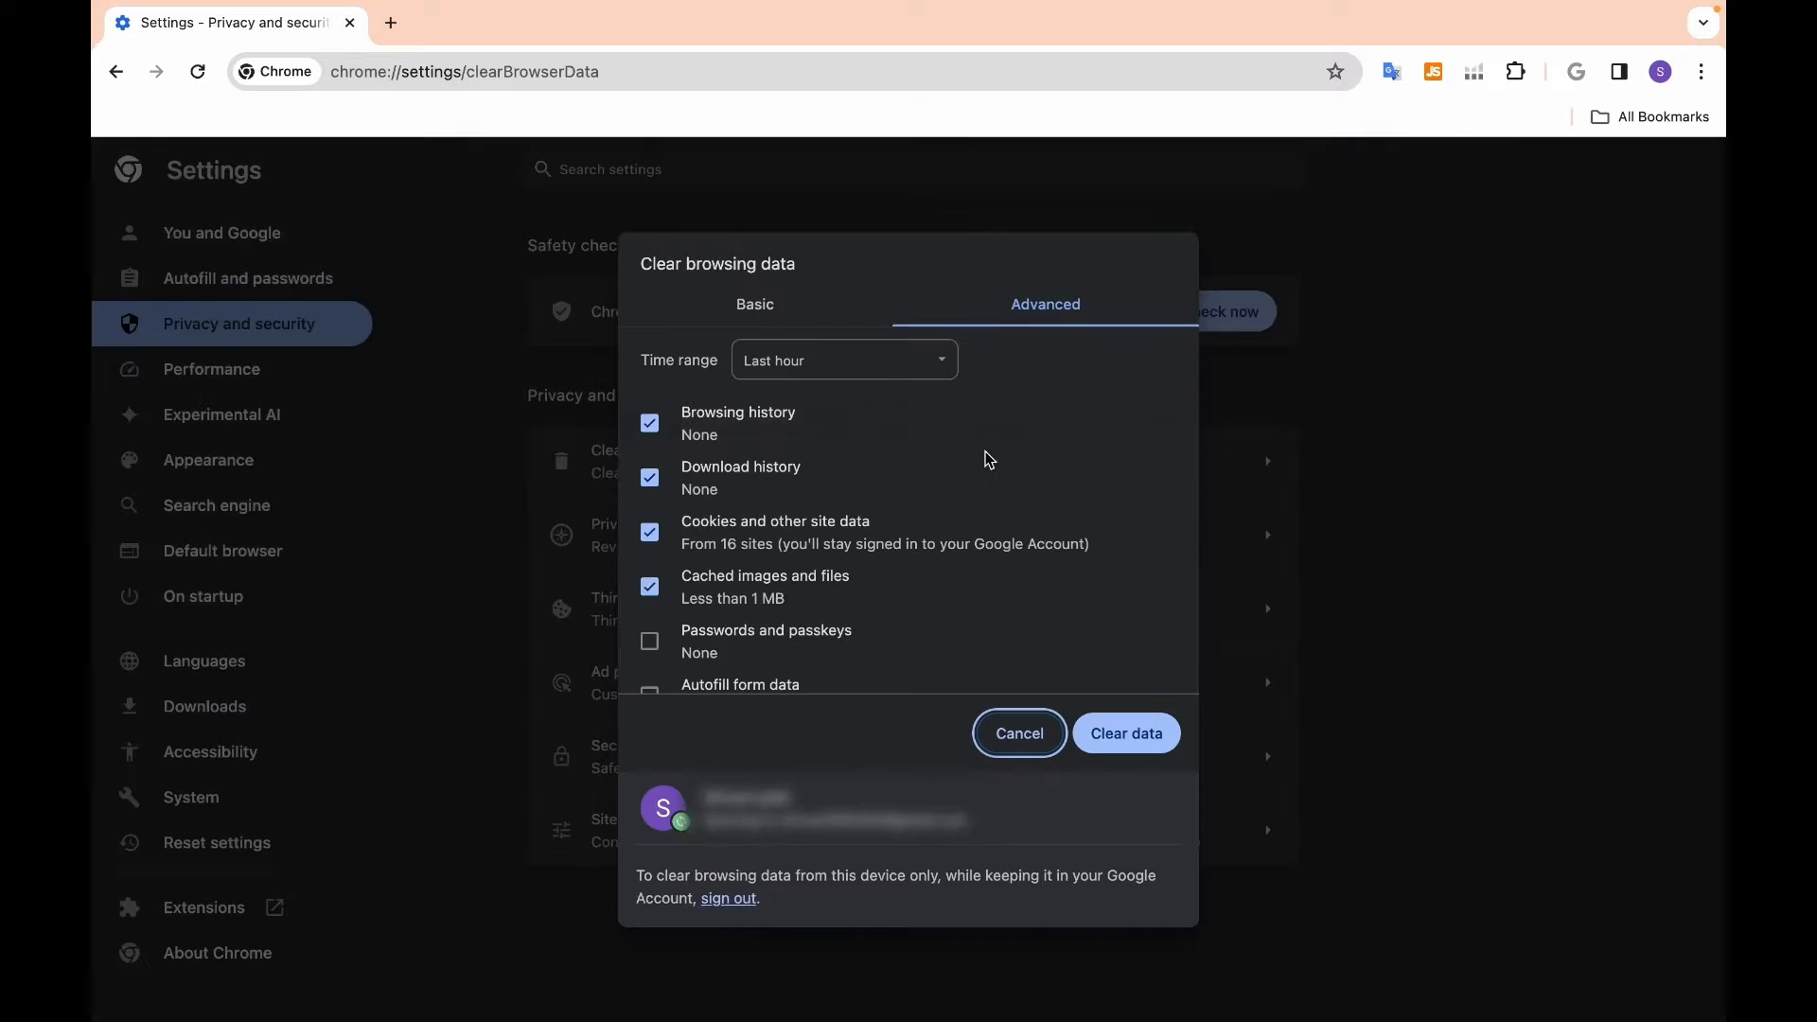
left_click(753, 303)
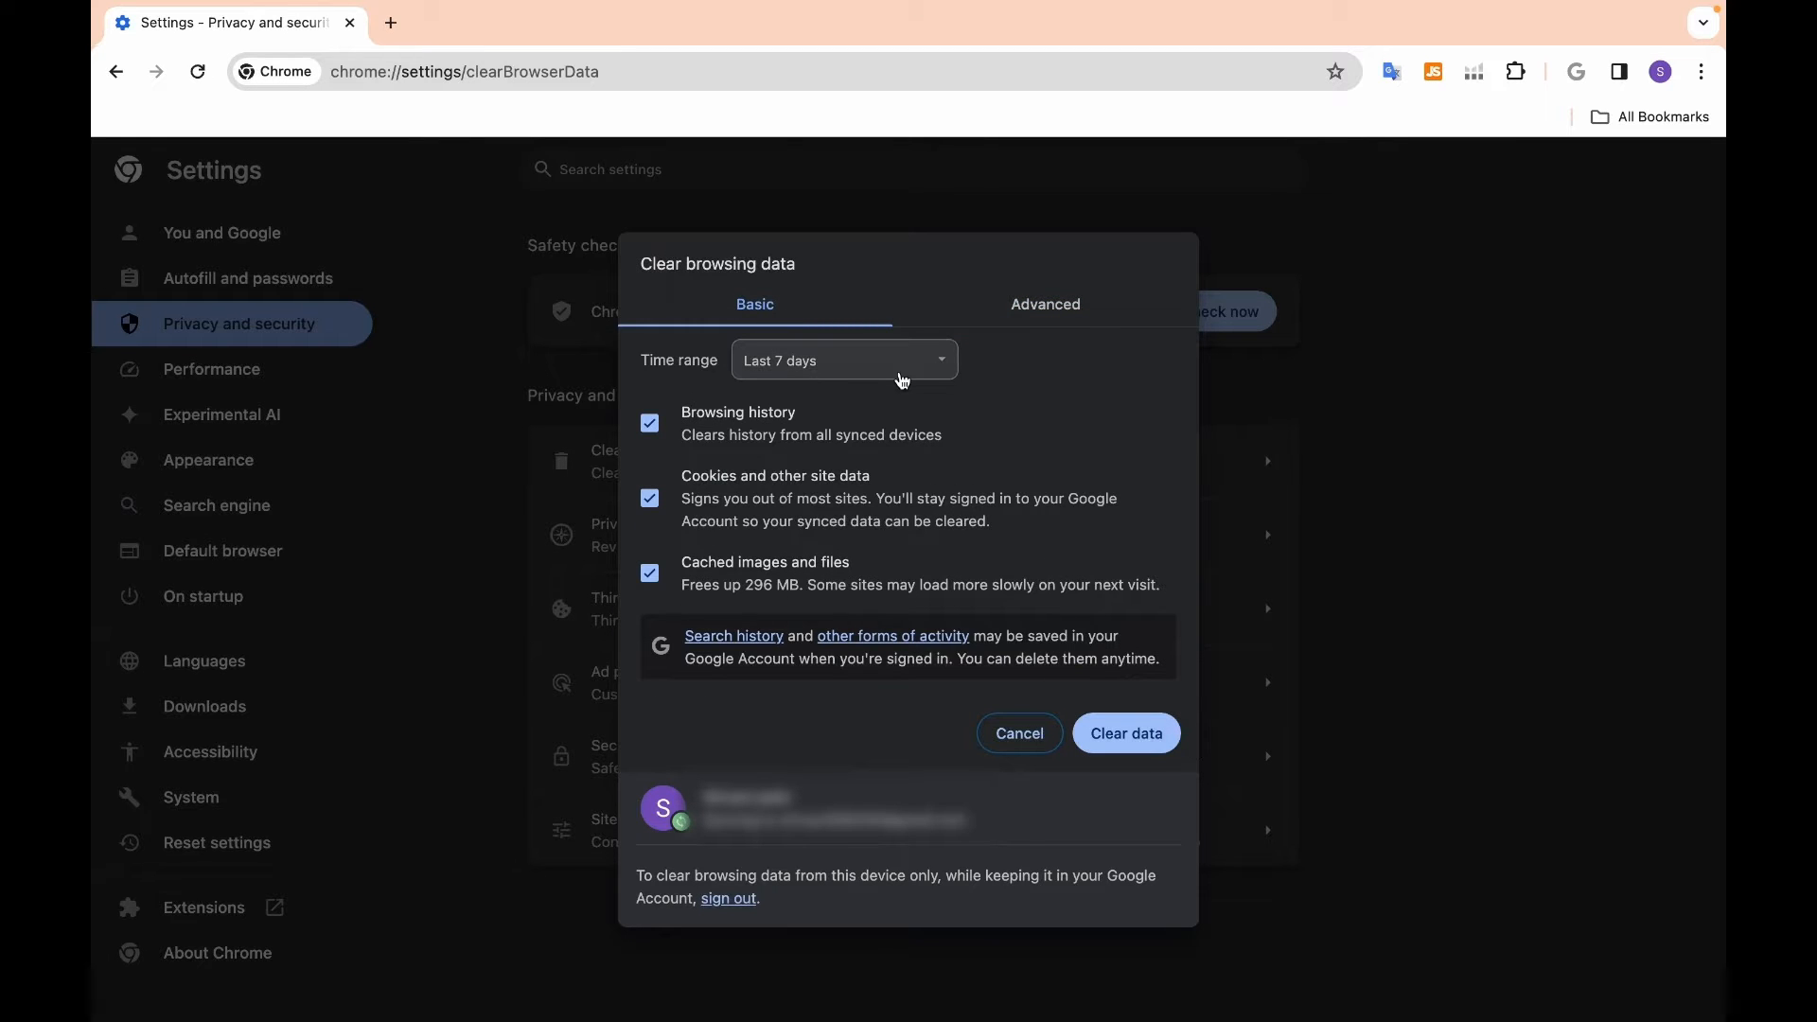
- Set the clearing time range to All time for history, cookies and cached files
left_click(842, 359)
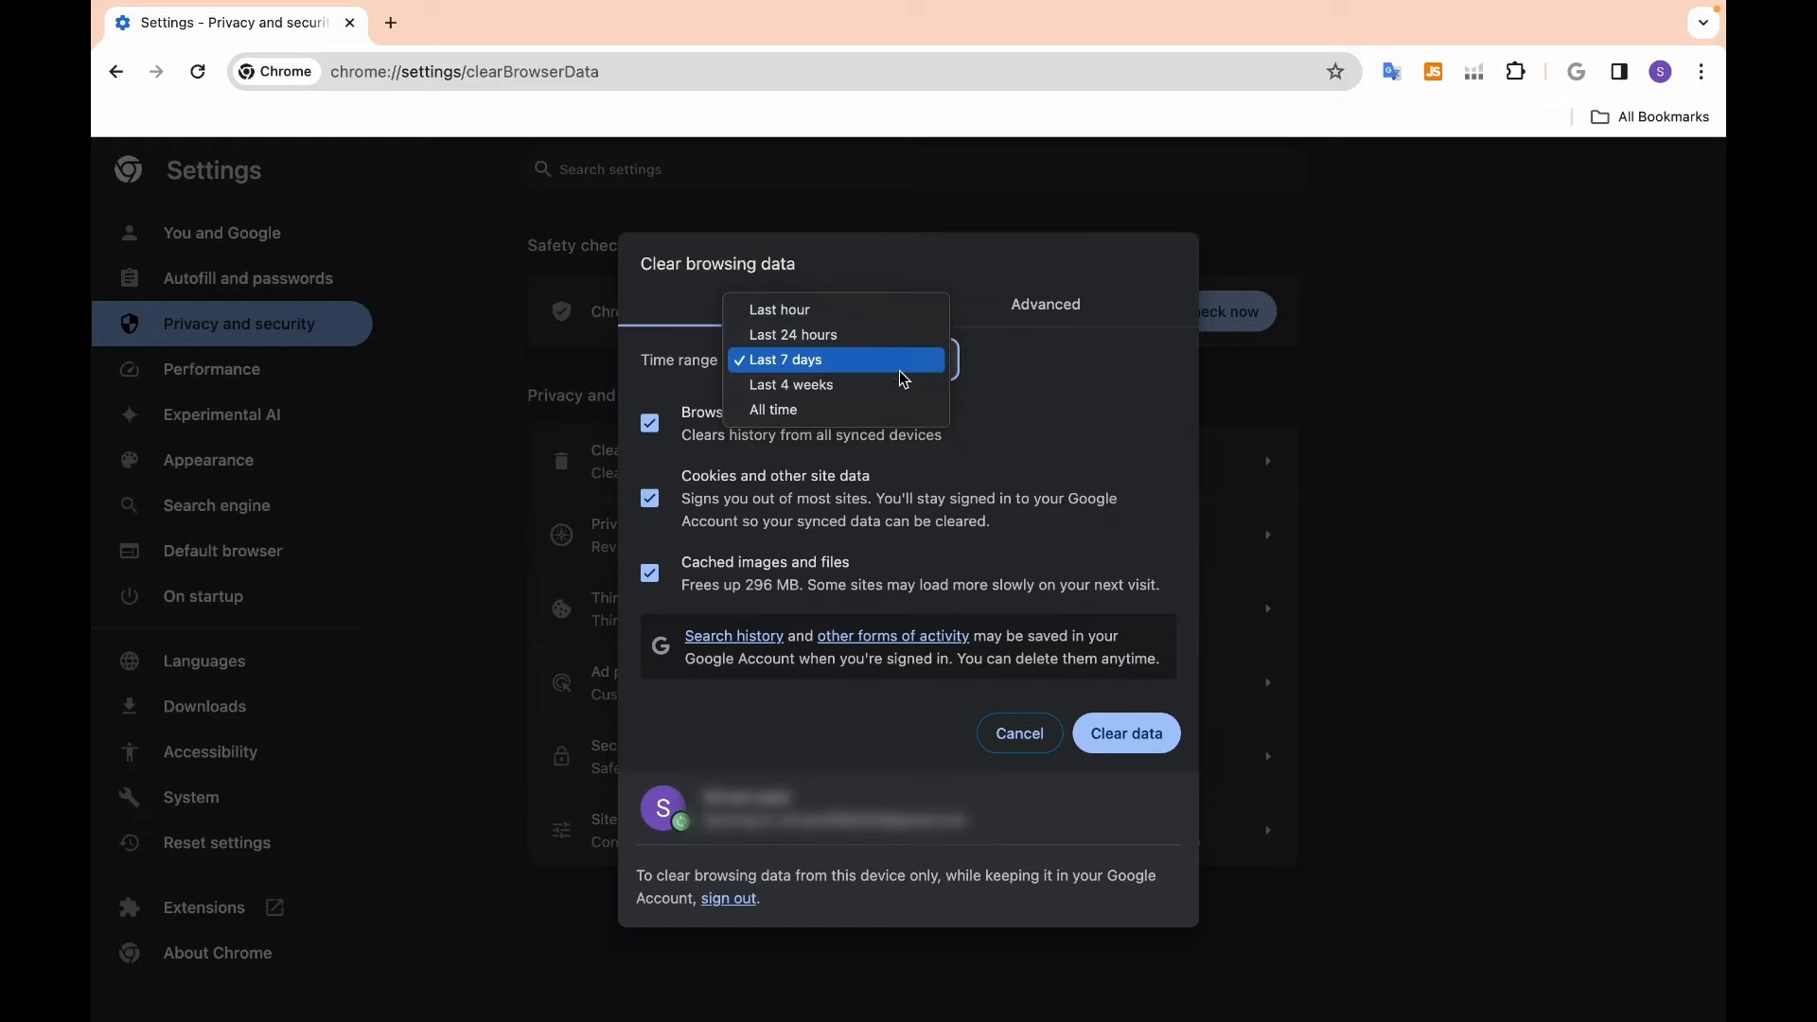
left_click(778, 308)
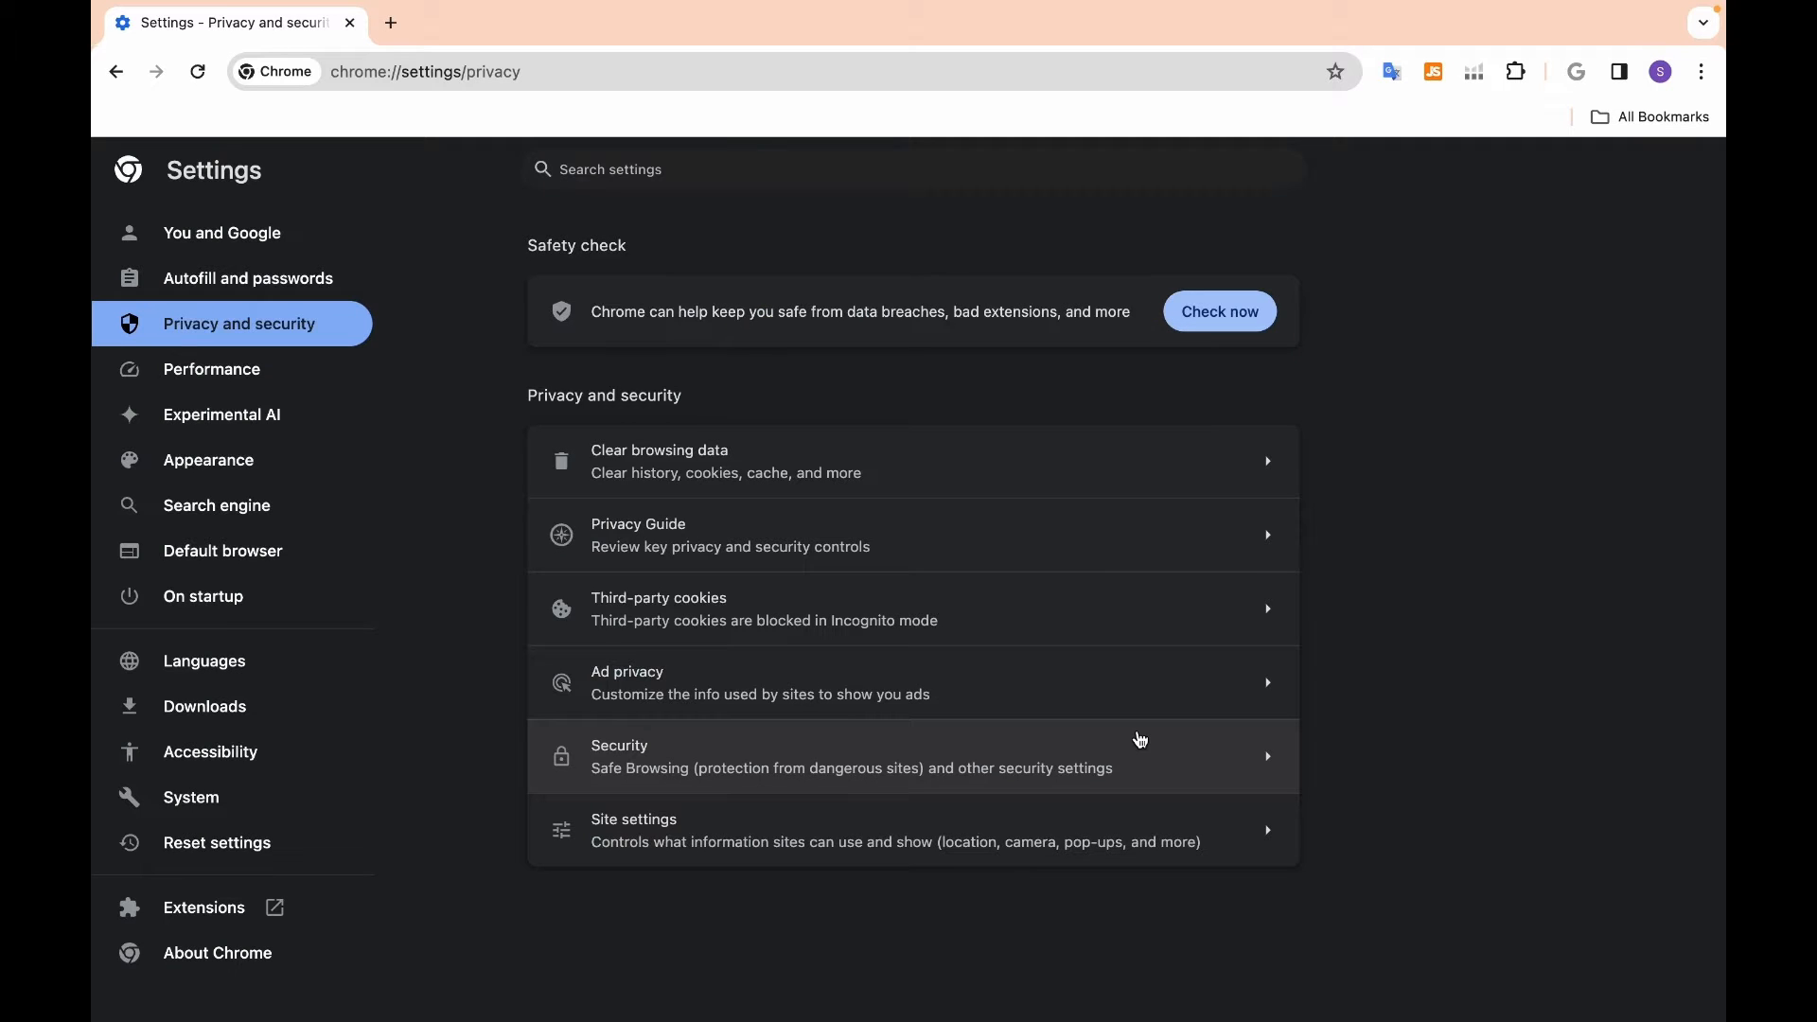
left_click(659, 460)
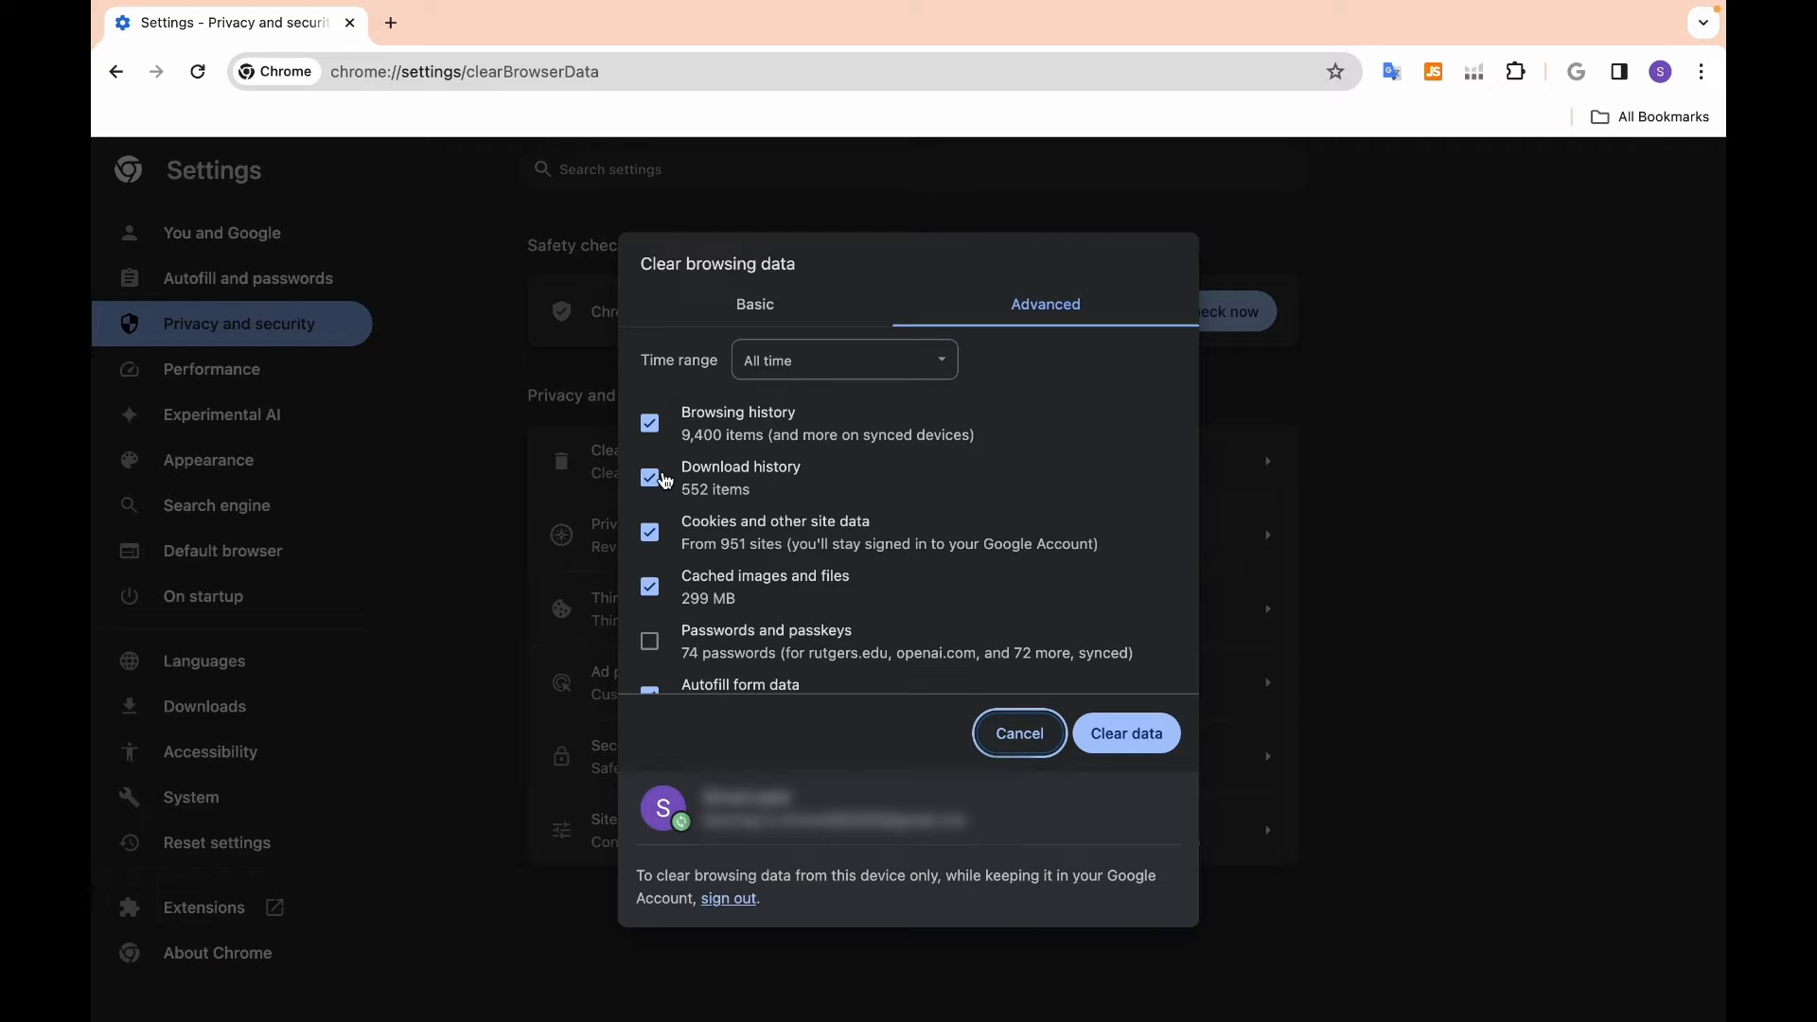
mouse_move(772, 420)
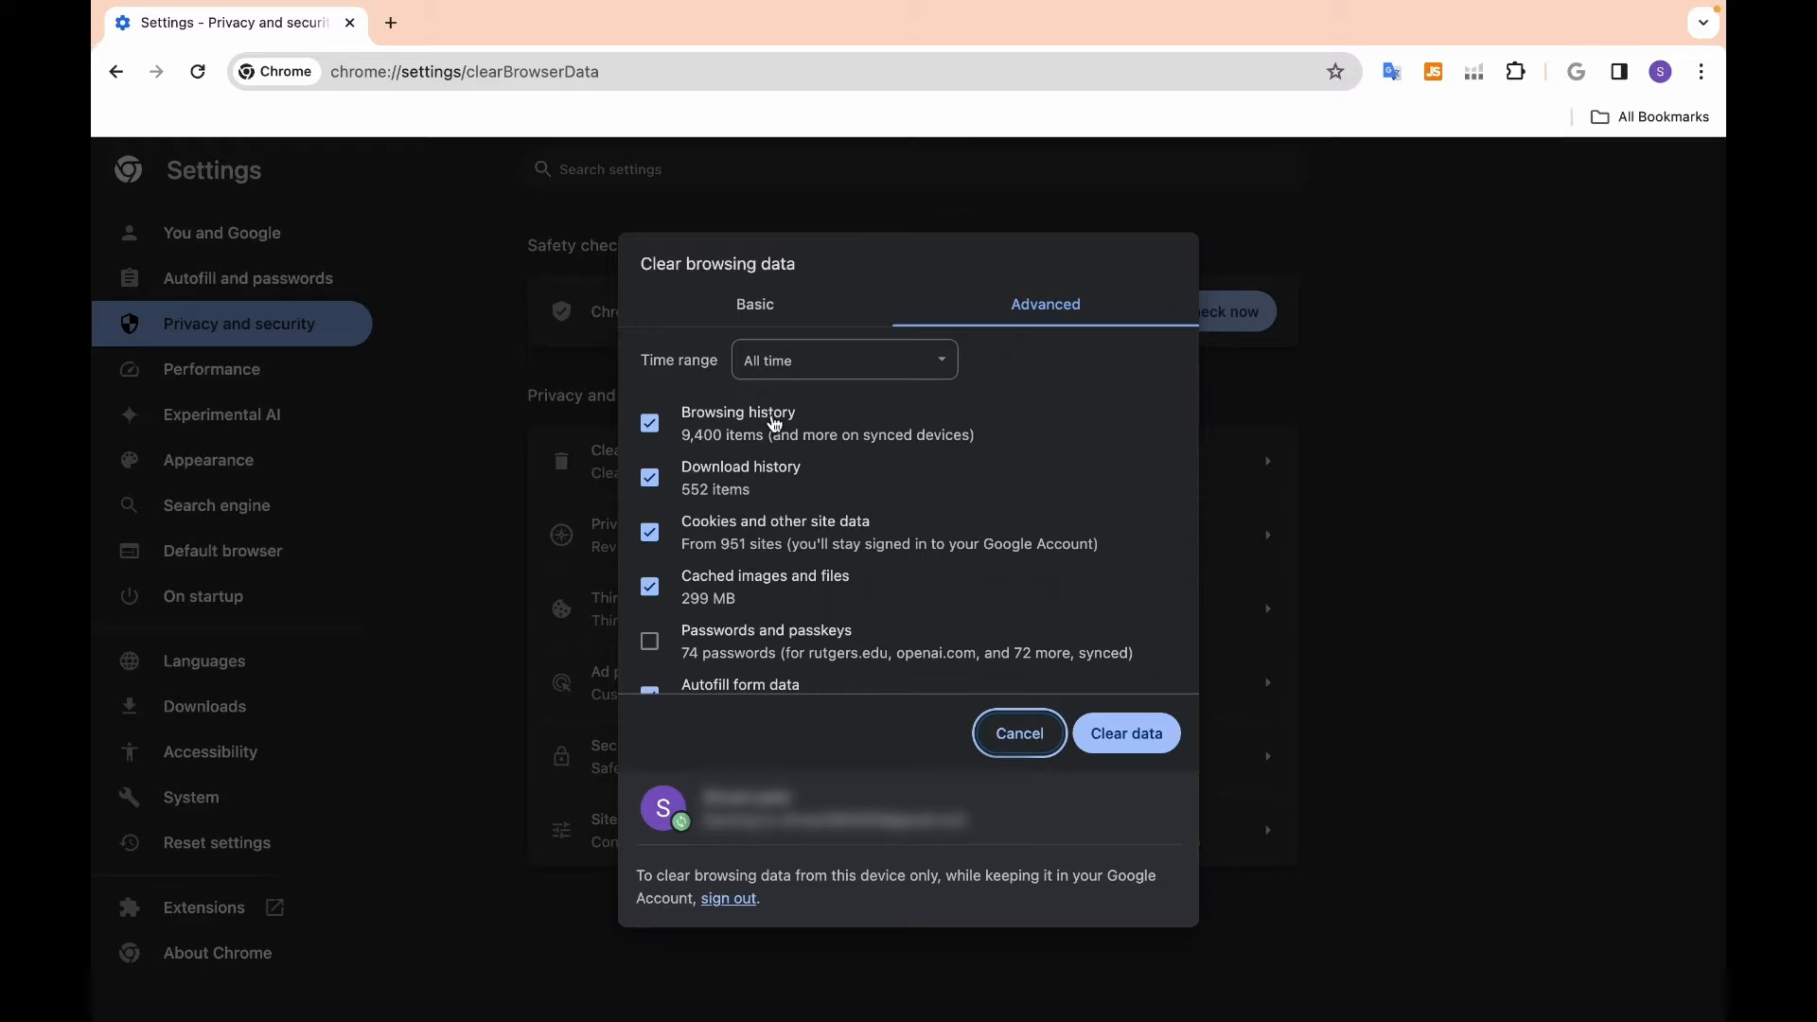
left_click(842, 359)
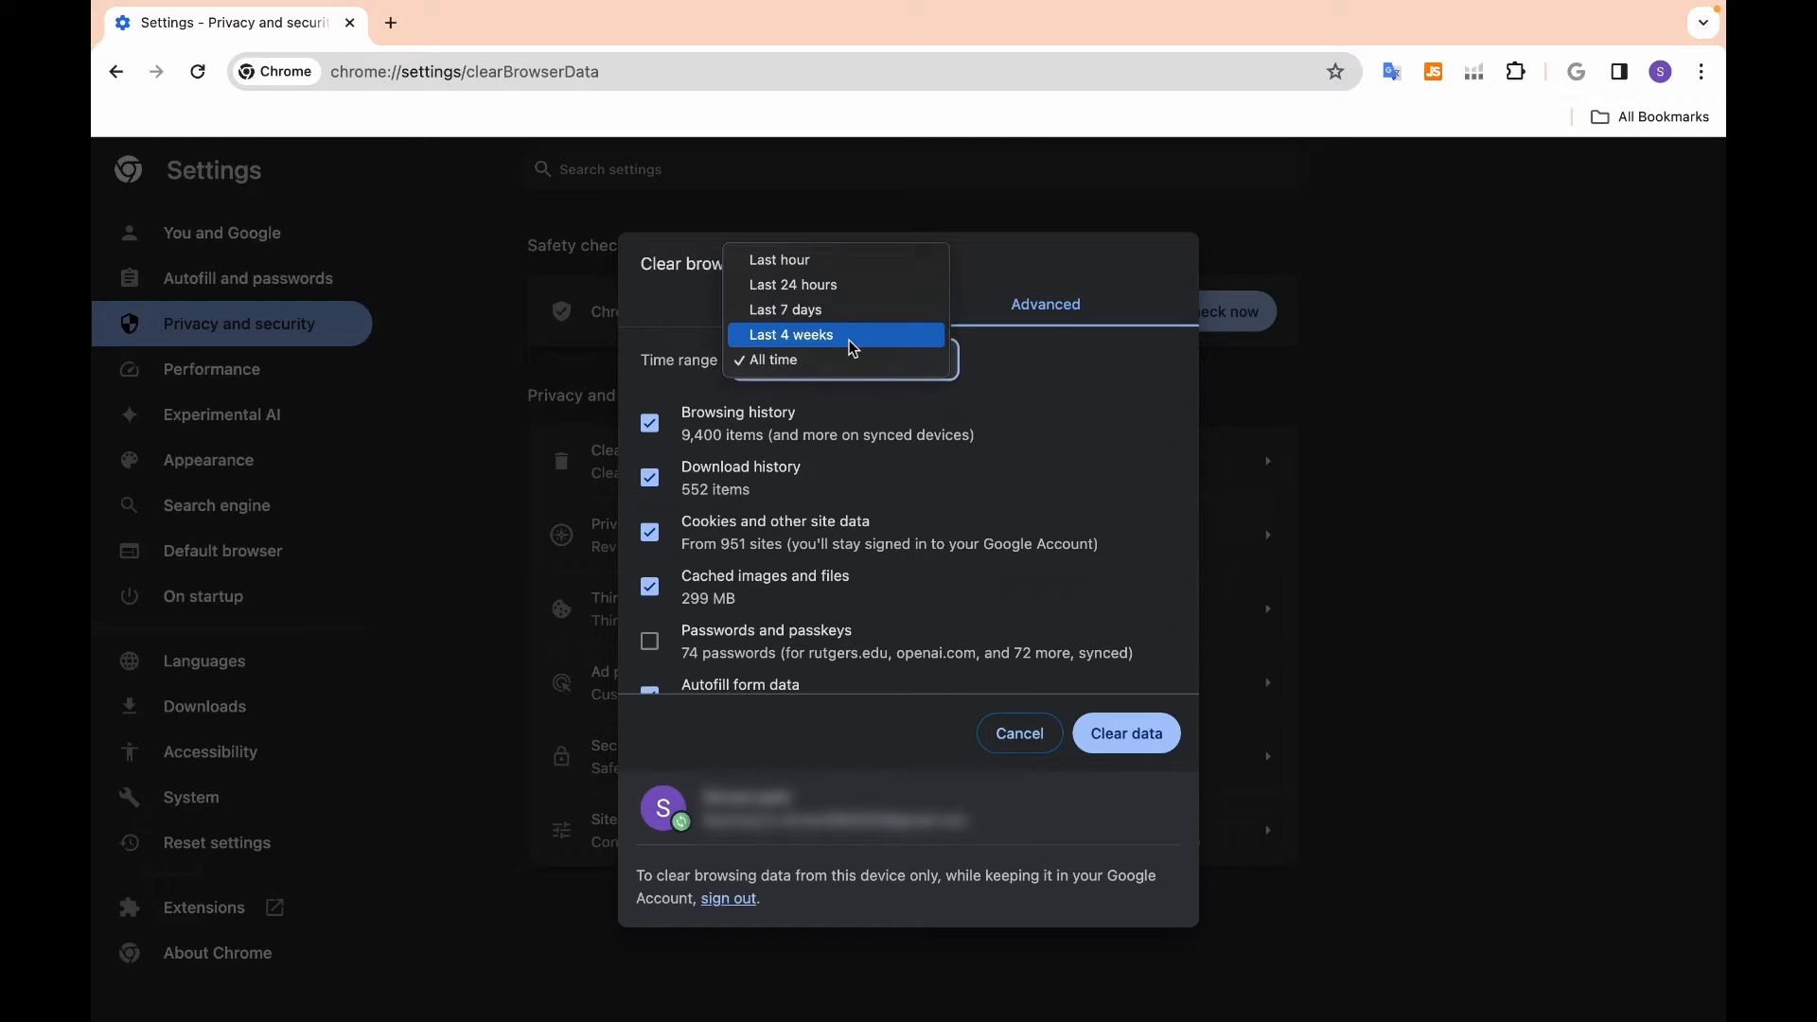
left_click(778, 259)
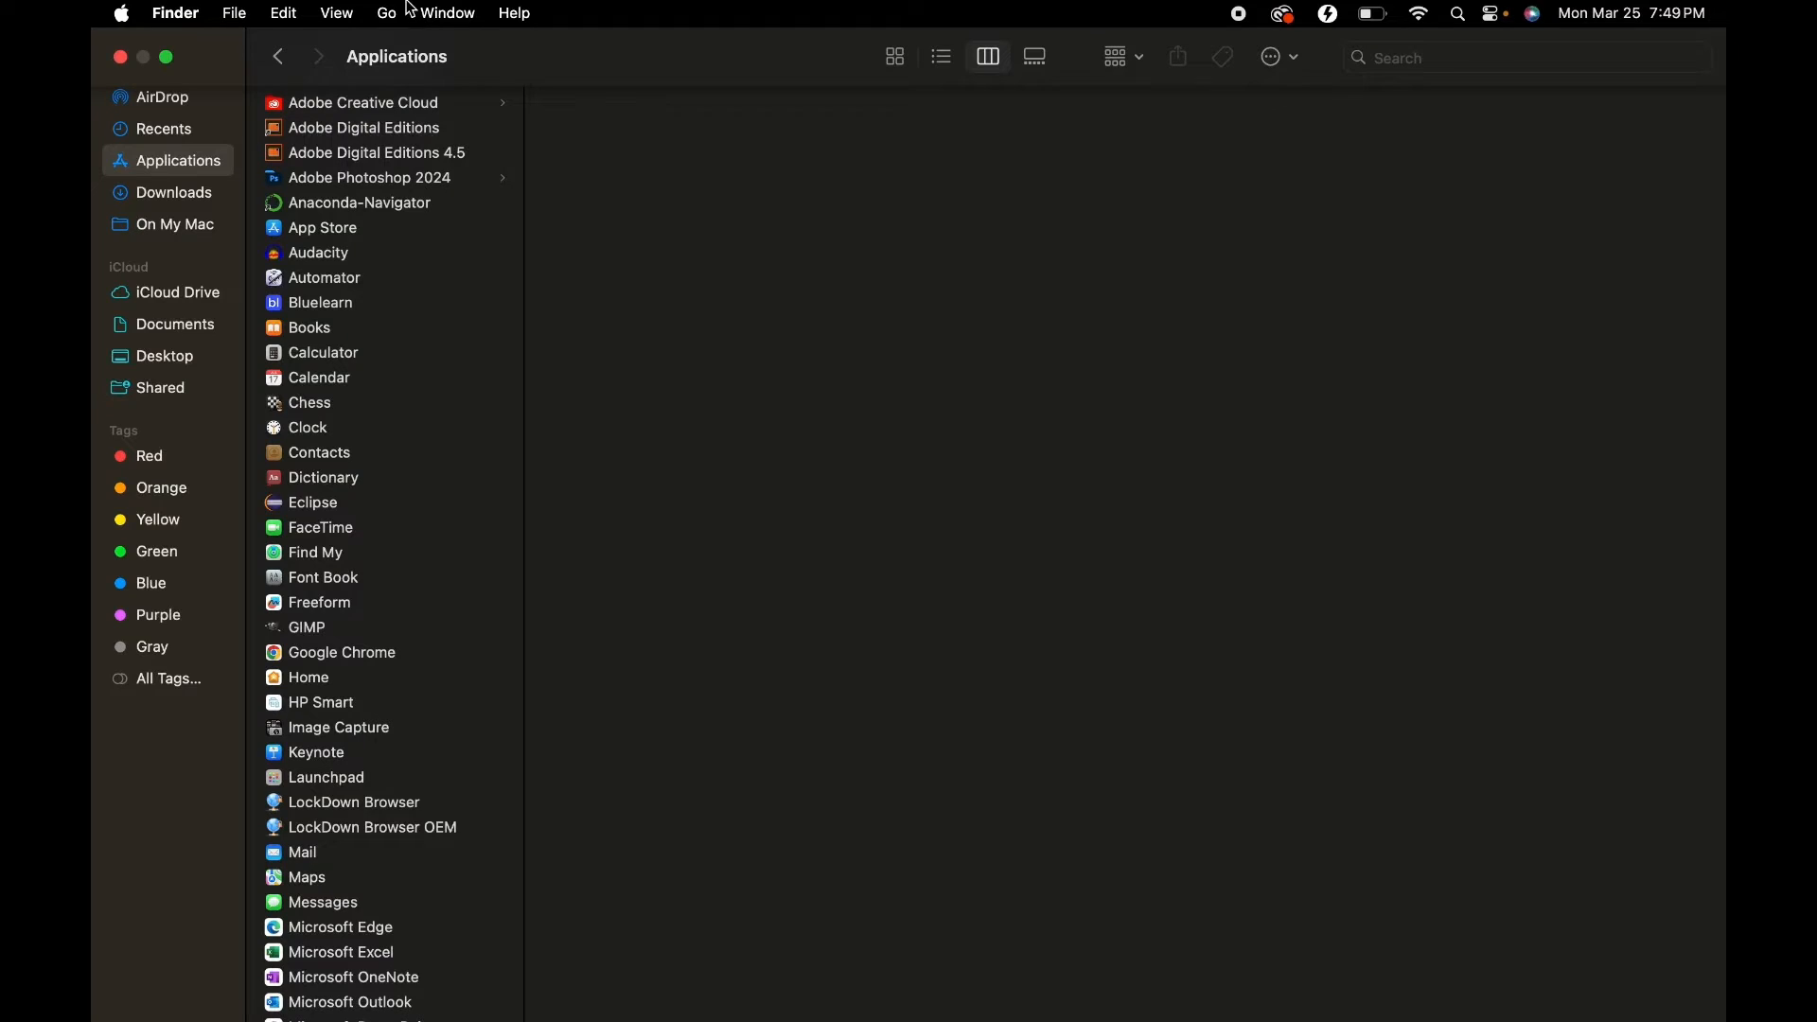
- Go to the ~/Library/Caches folder, trash its contents and permanently empty the Trash
left_click(386, 13)
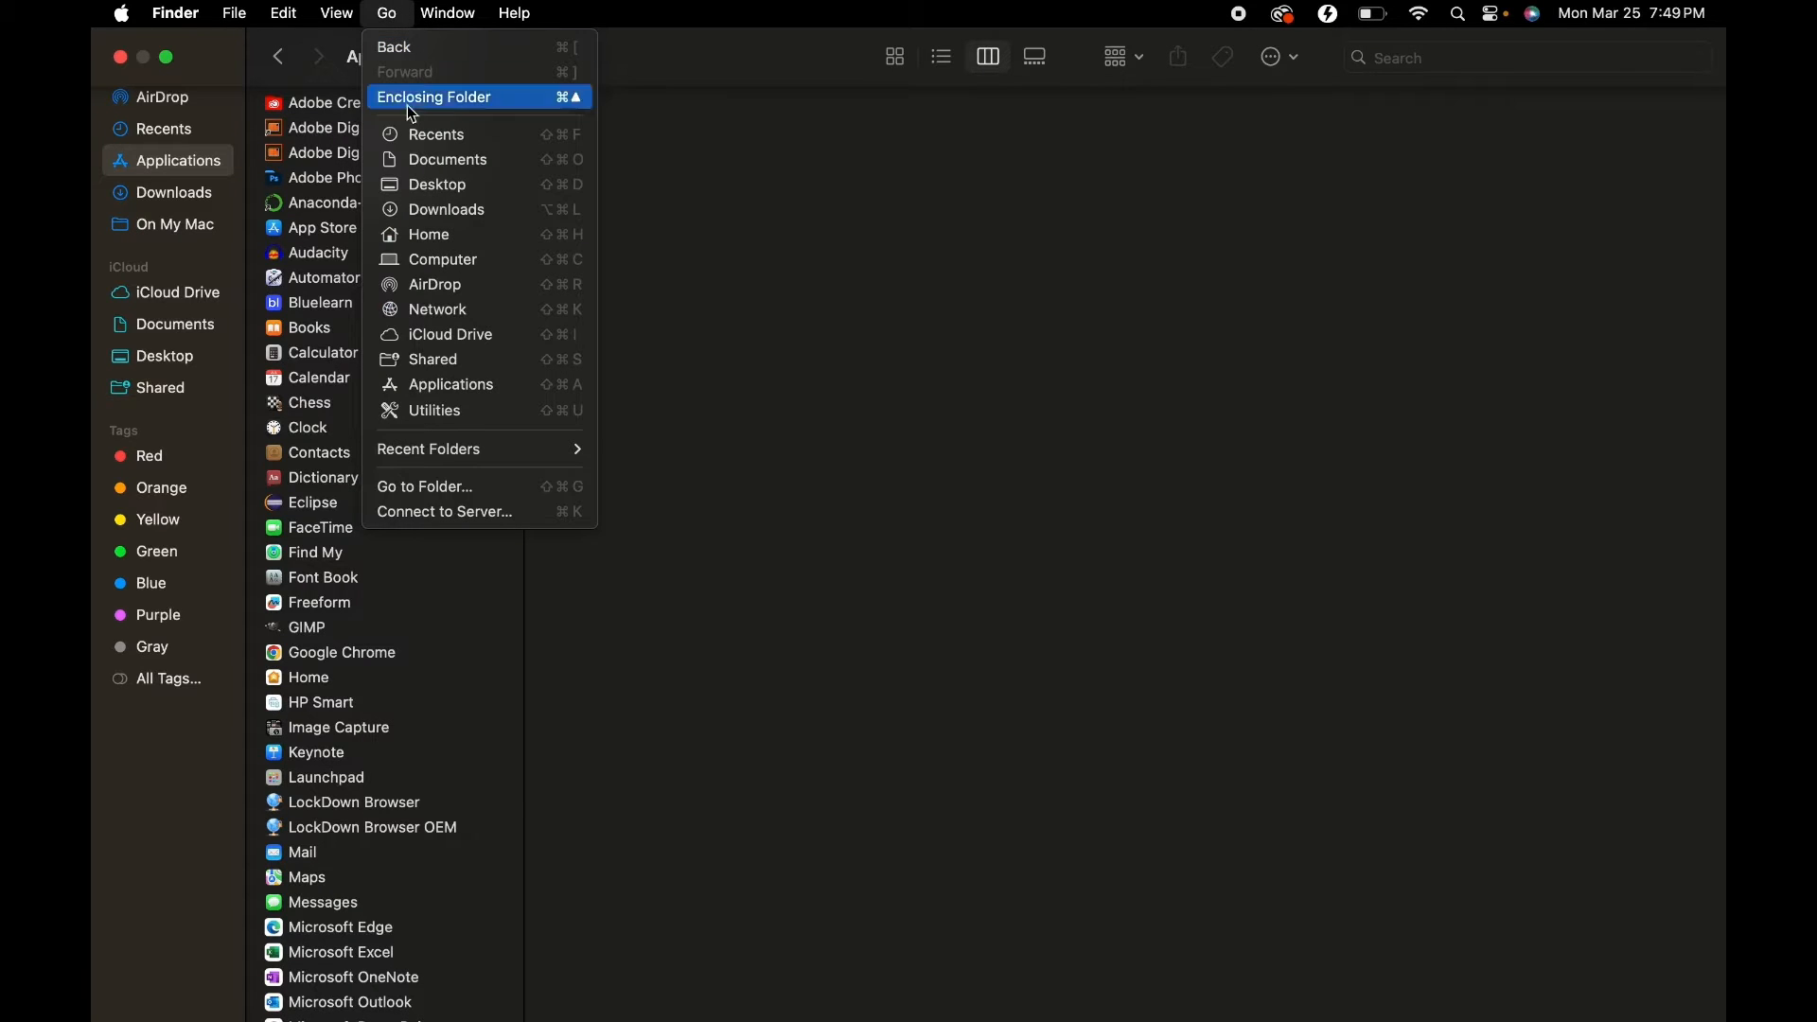
mouse_move(453, 449)
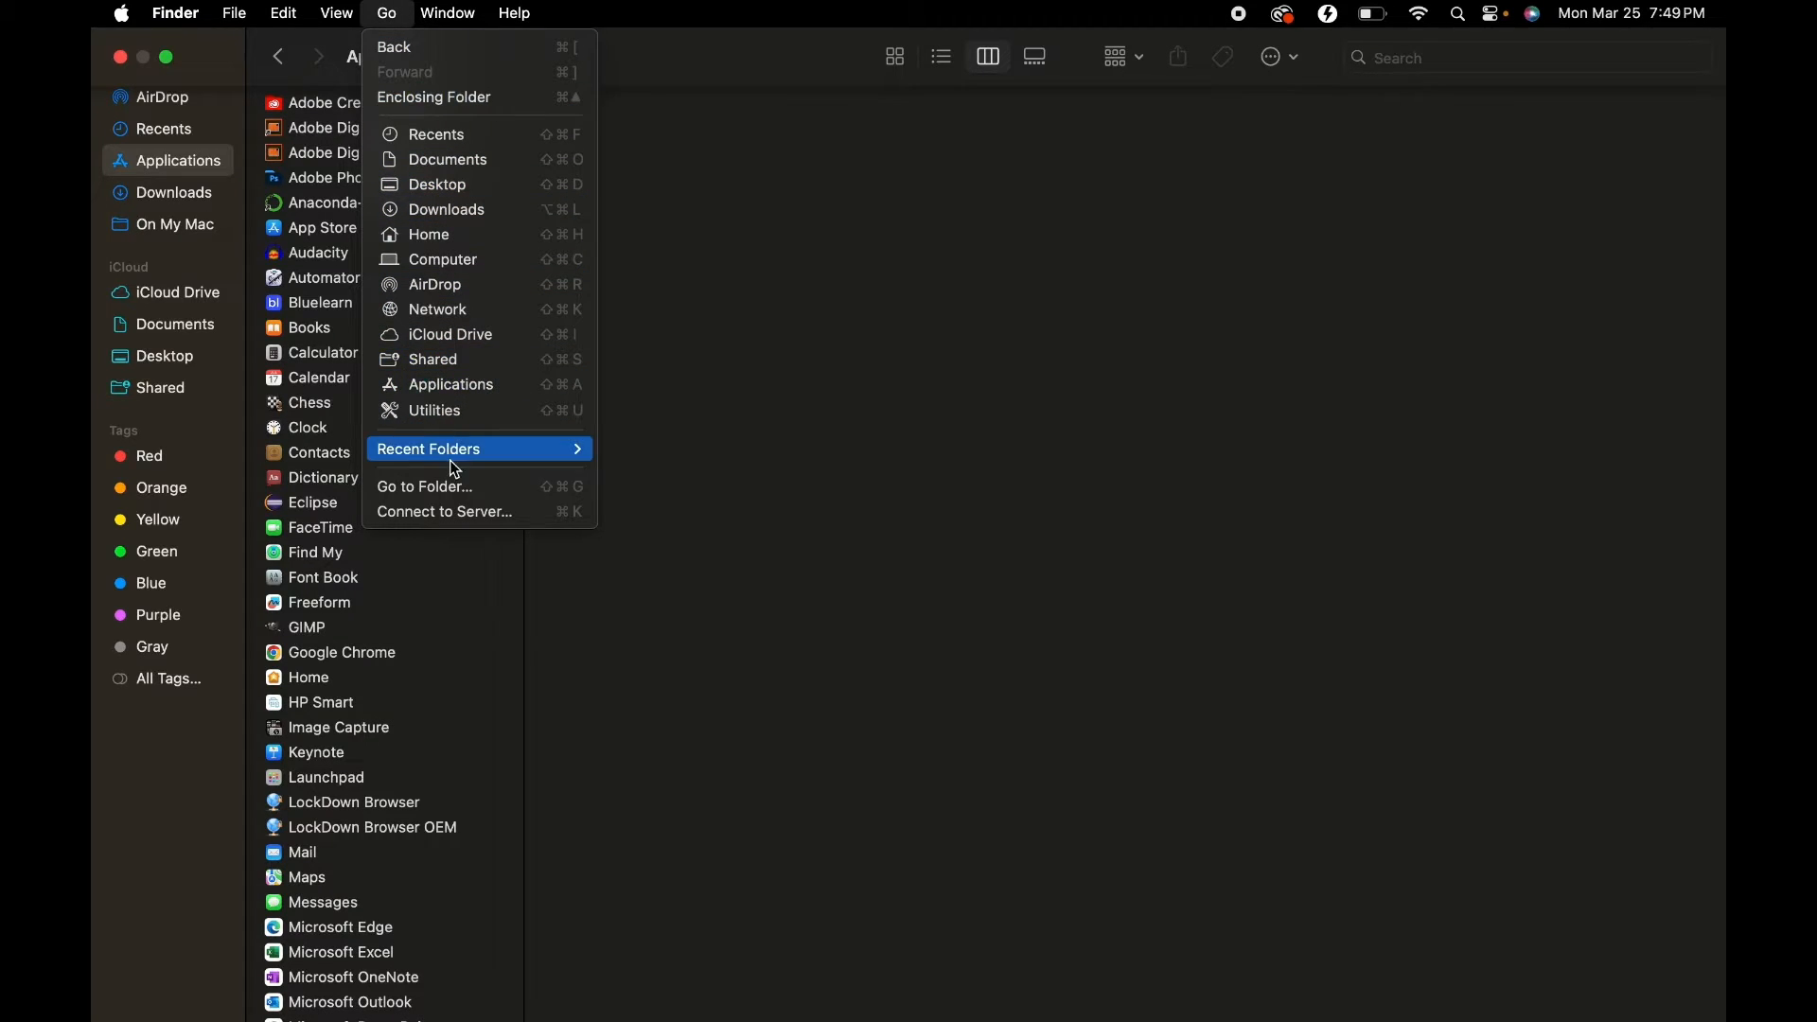
left_click(424, 487)
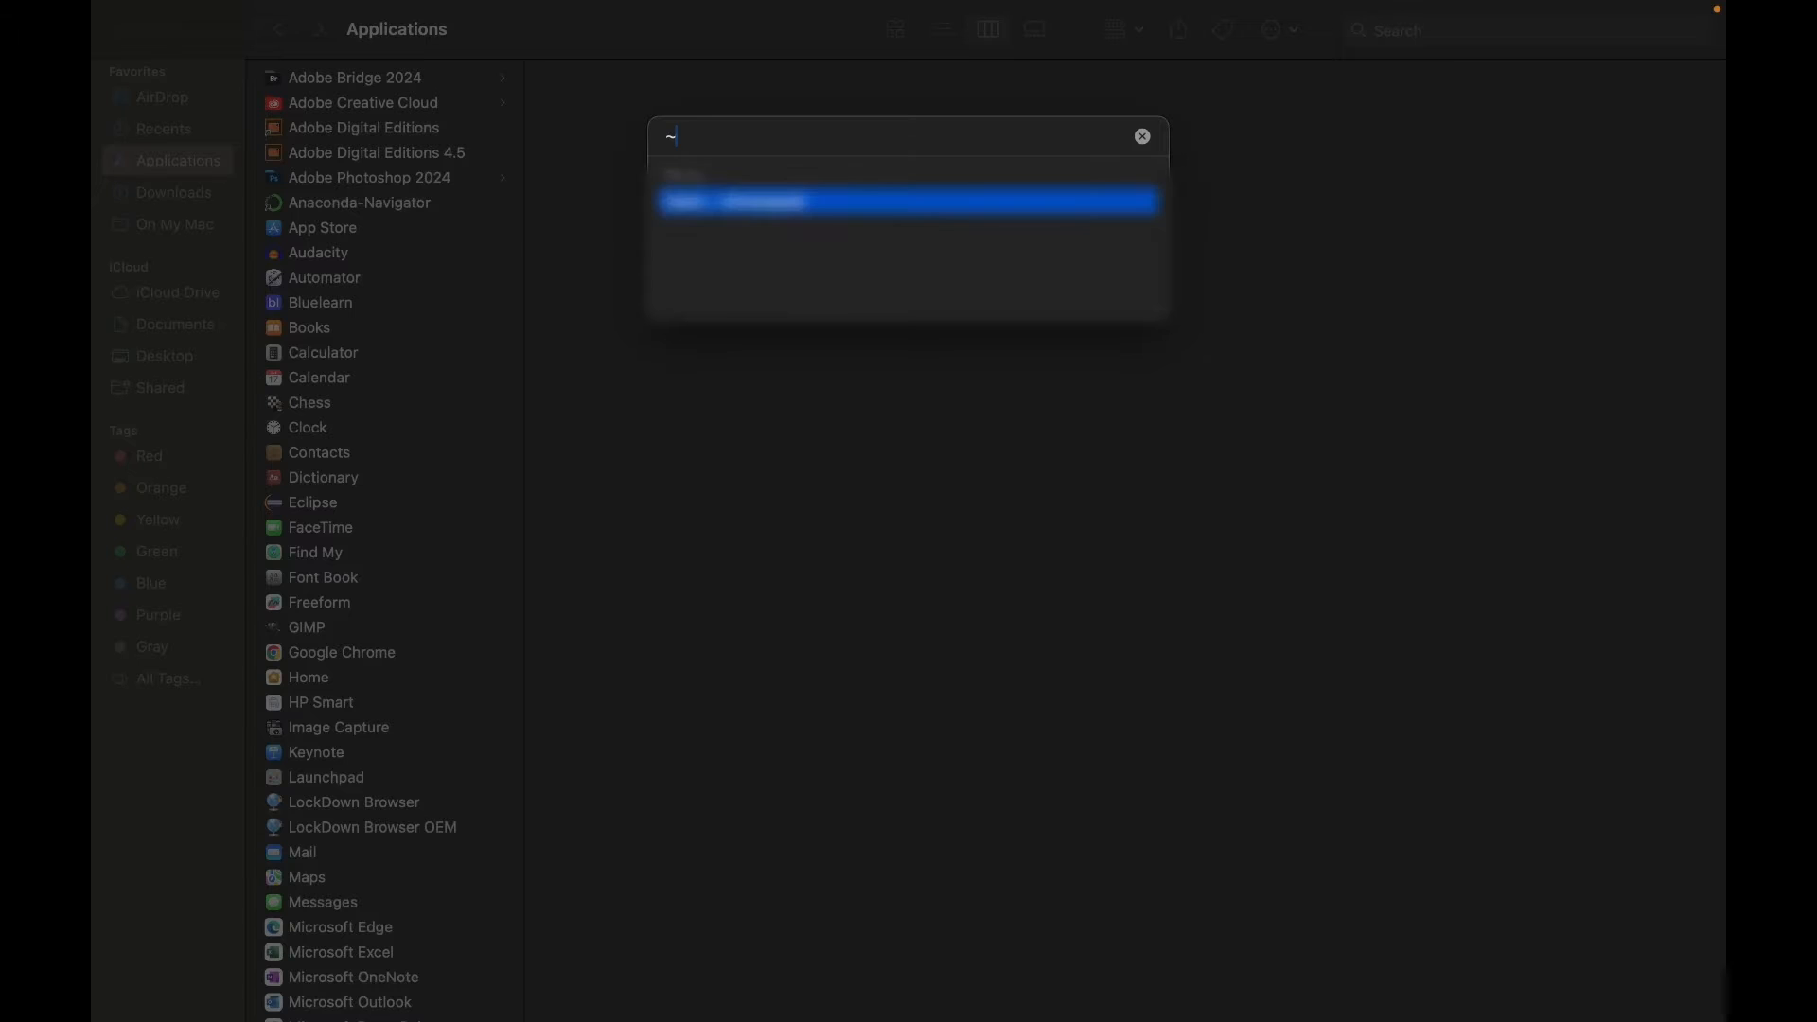
type("/")
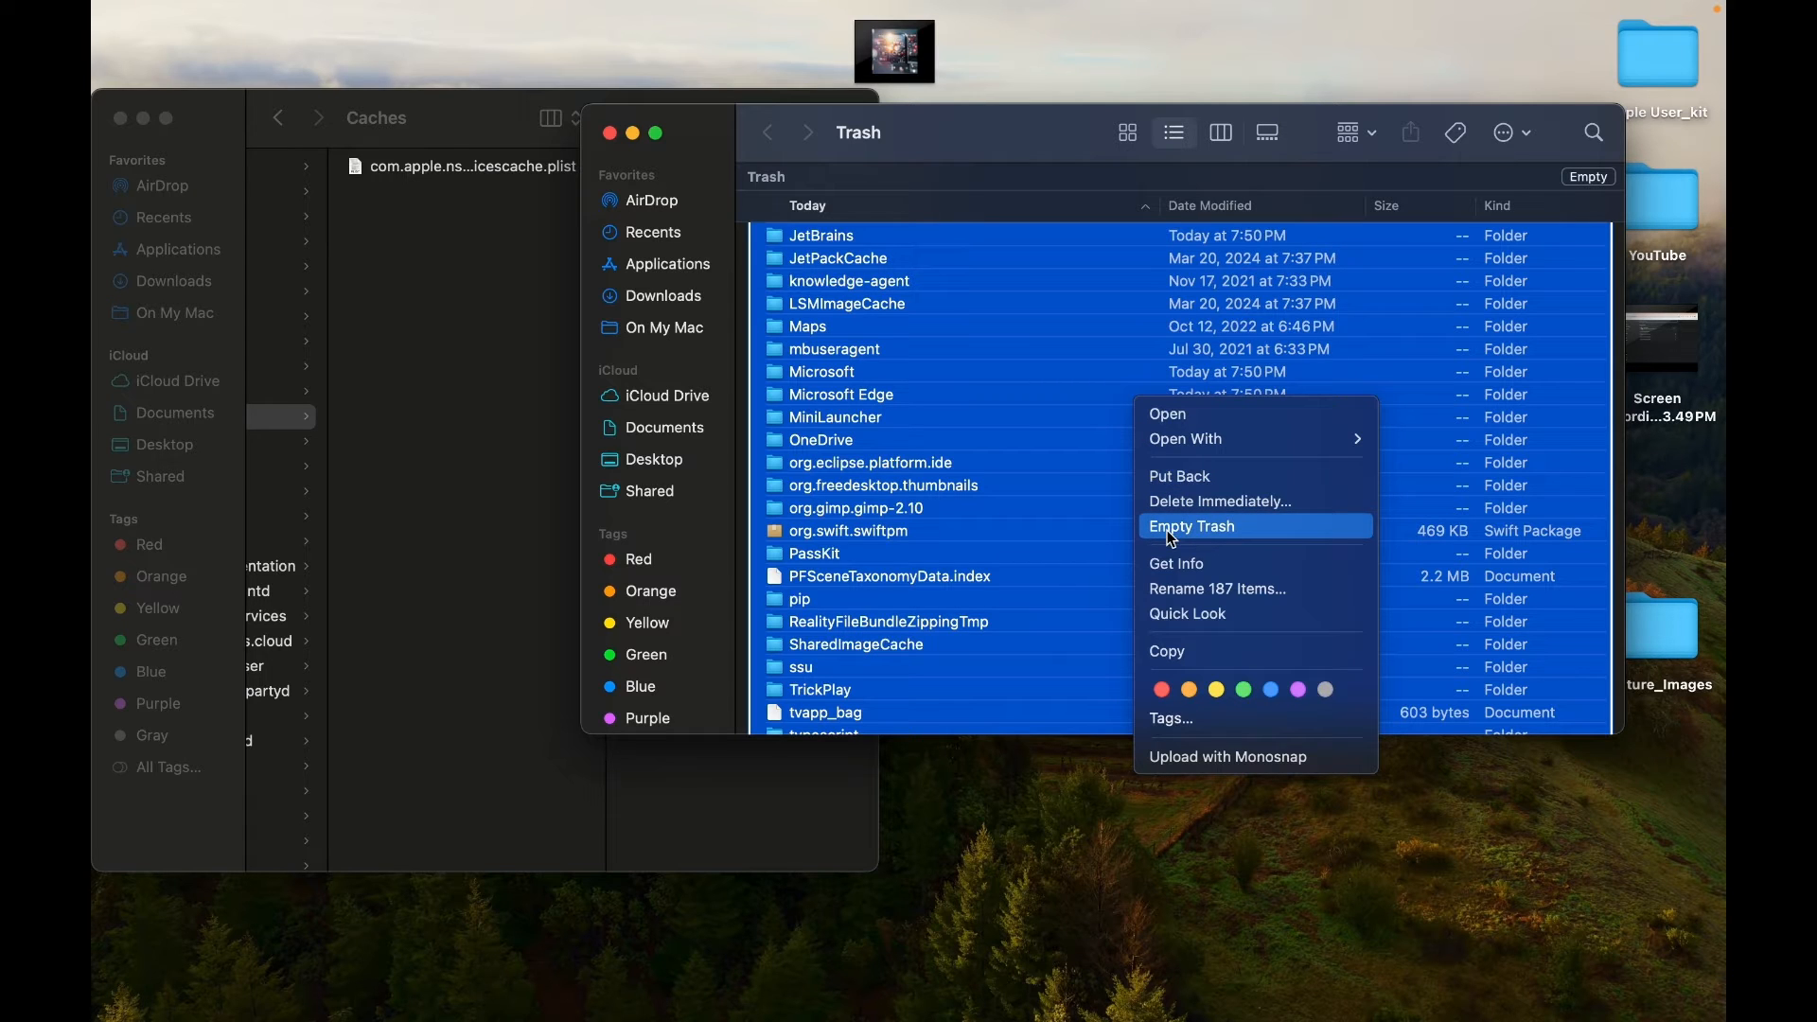
left_click(1191, 524)
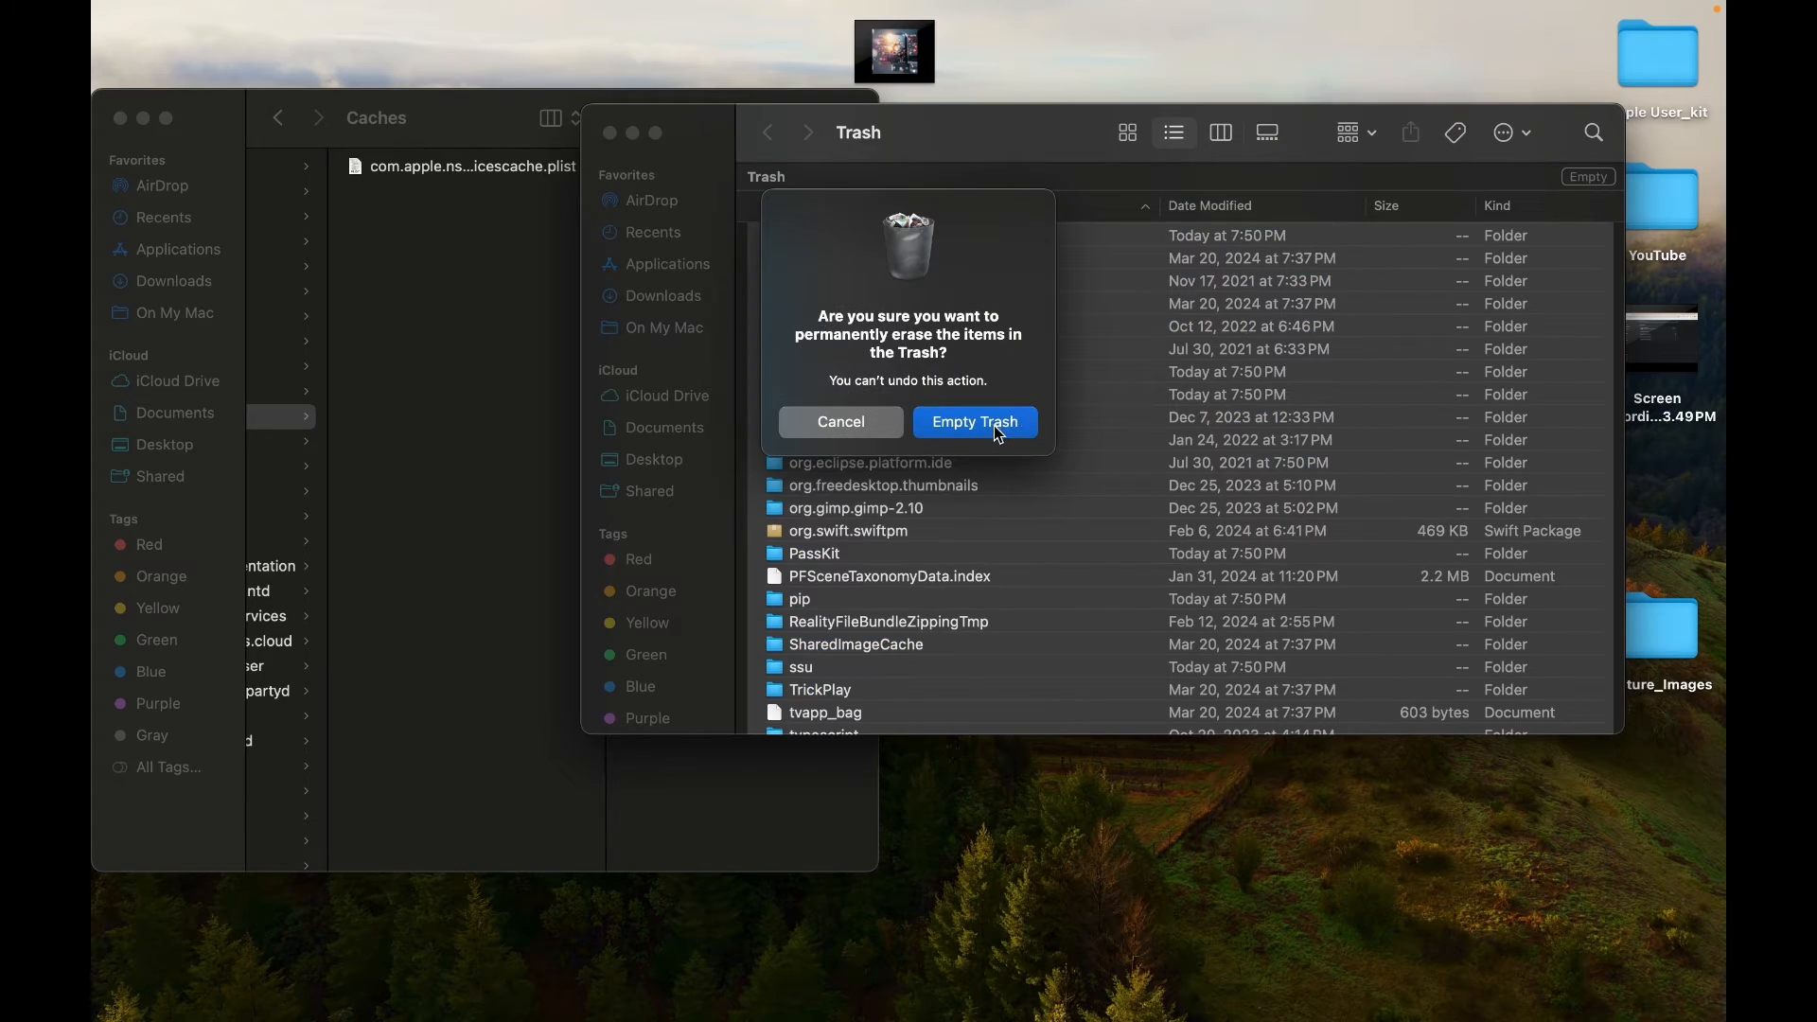
left_click(973, 420)
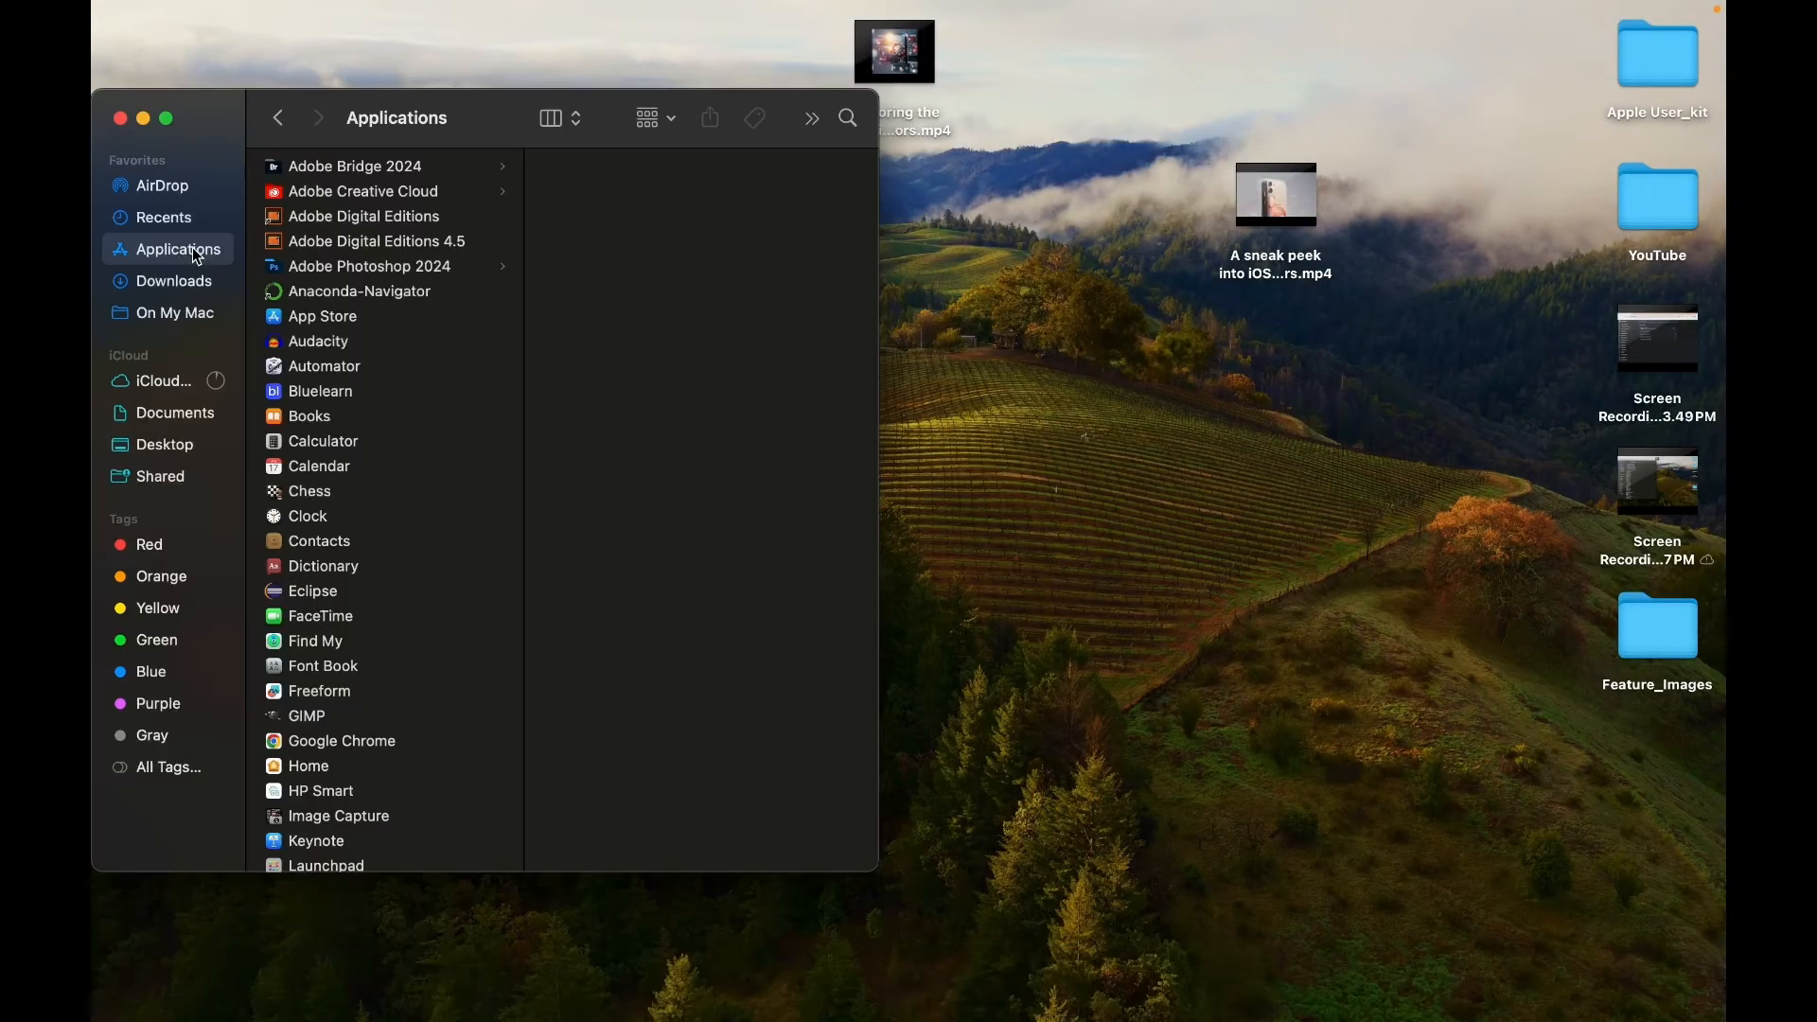
- Run the sudo dscacheutil -flushcache / killall -HUP mDNSResponder command so the Mac says 'cache flushed'
scroll("down", 3)
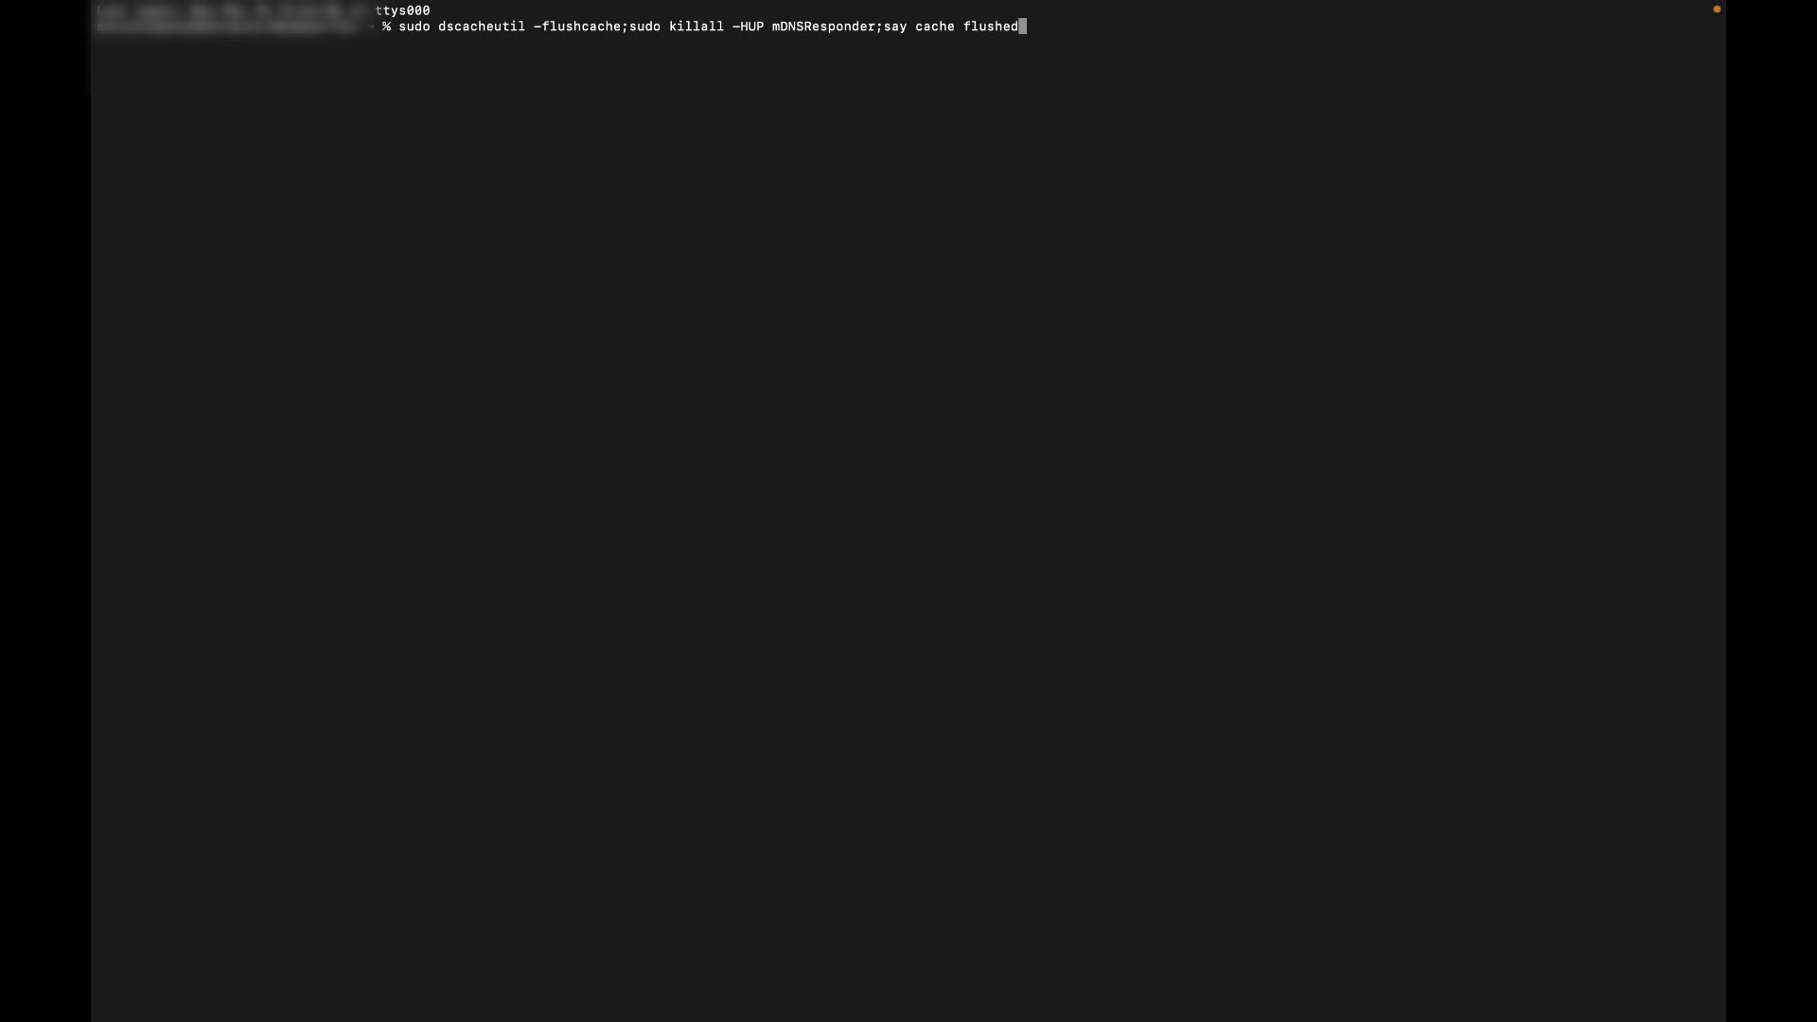
key("Backspace")
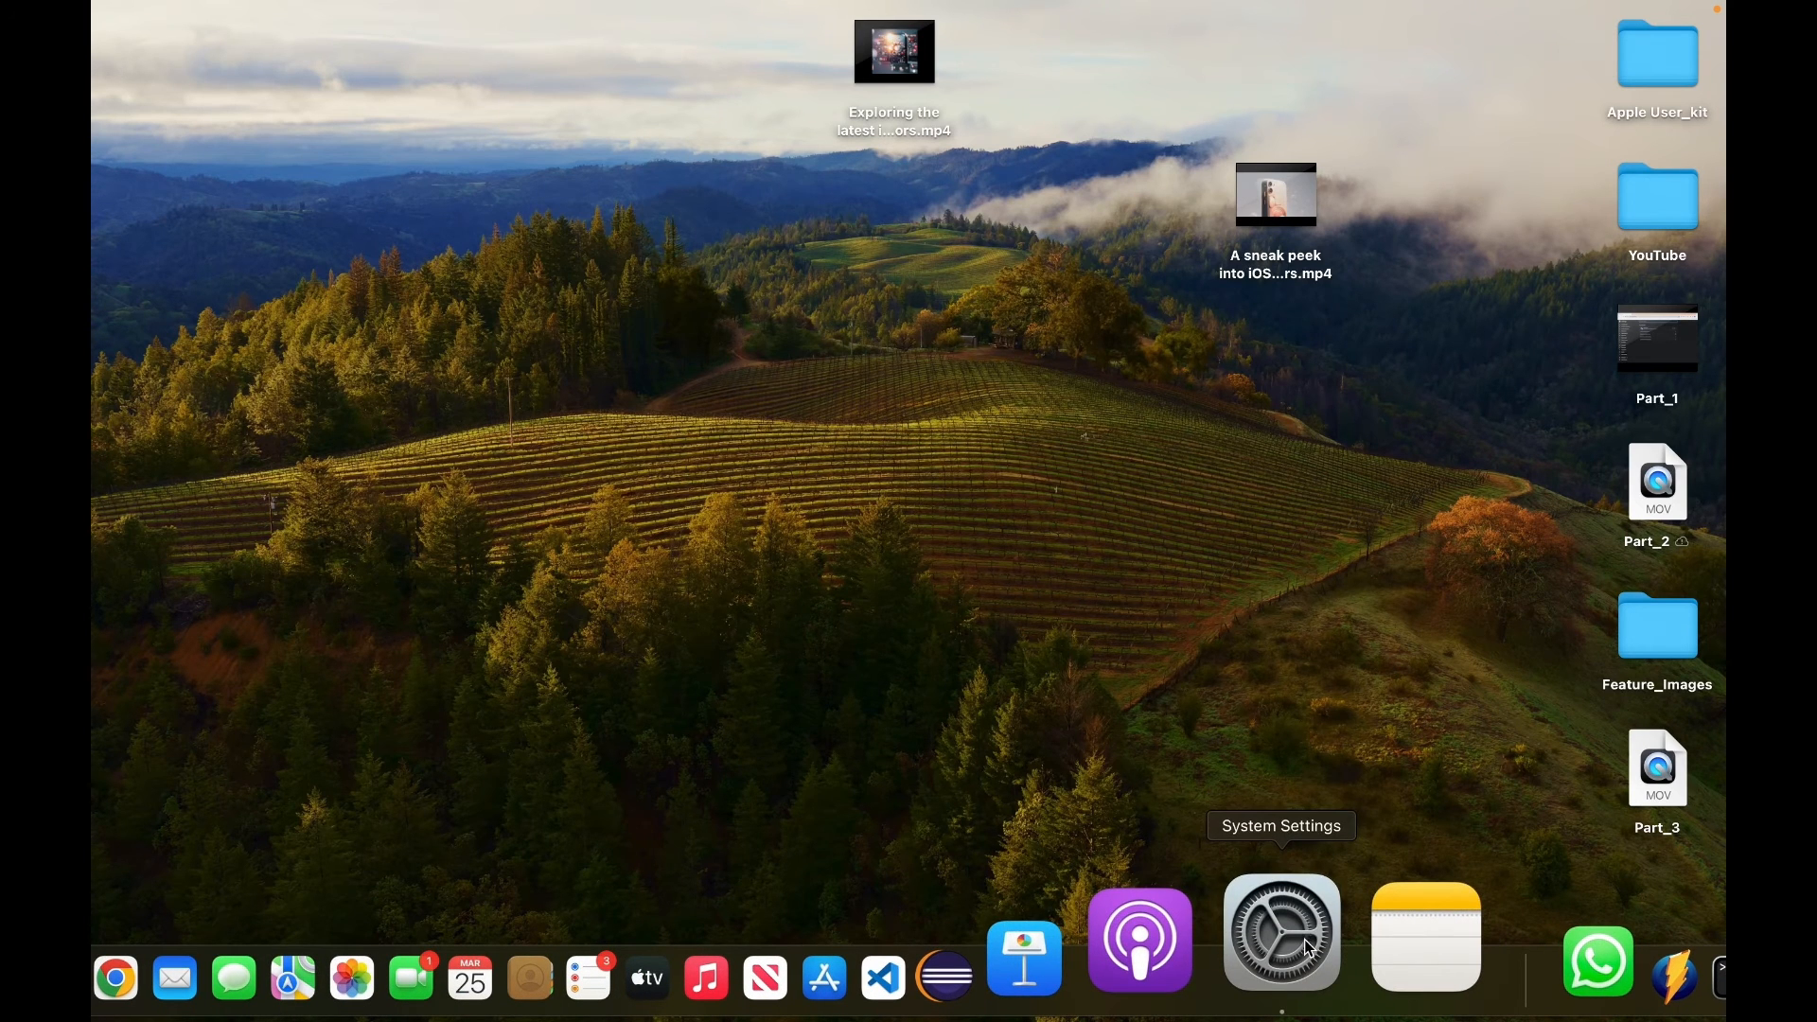
- Switch on Reduce motion in System Settings > Accessibility > Display
left_click(1280, 933)
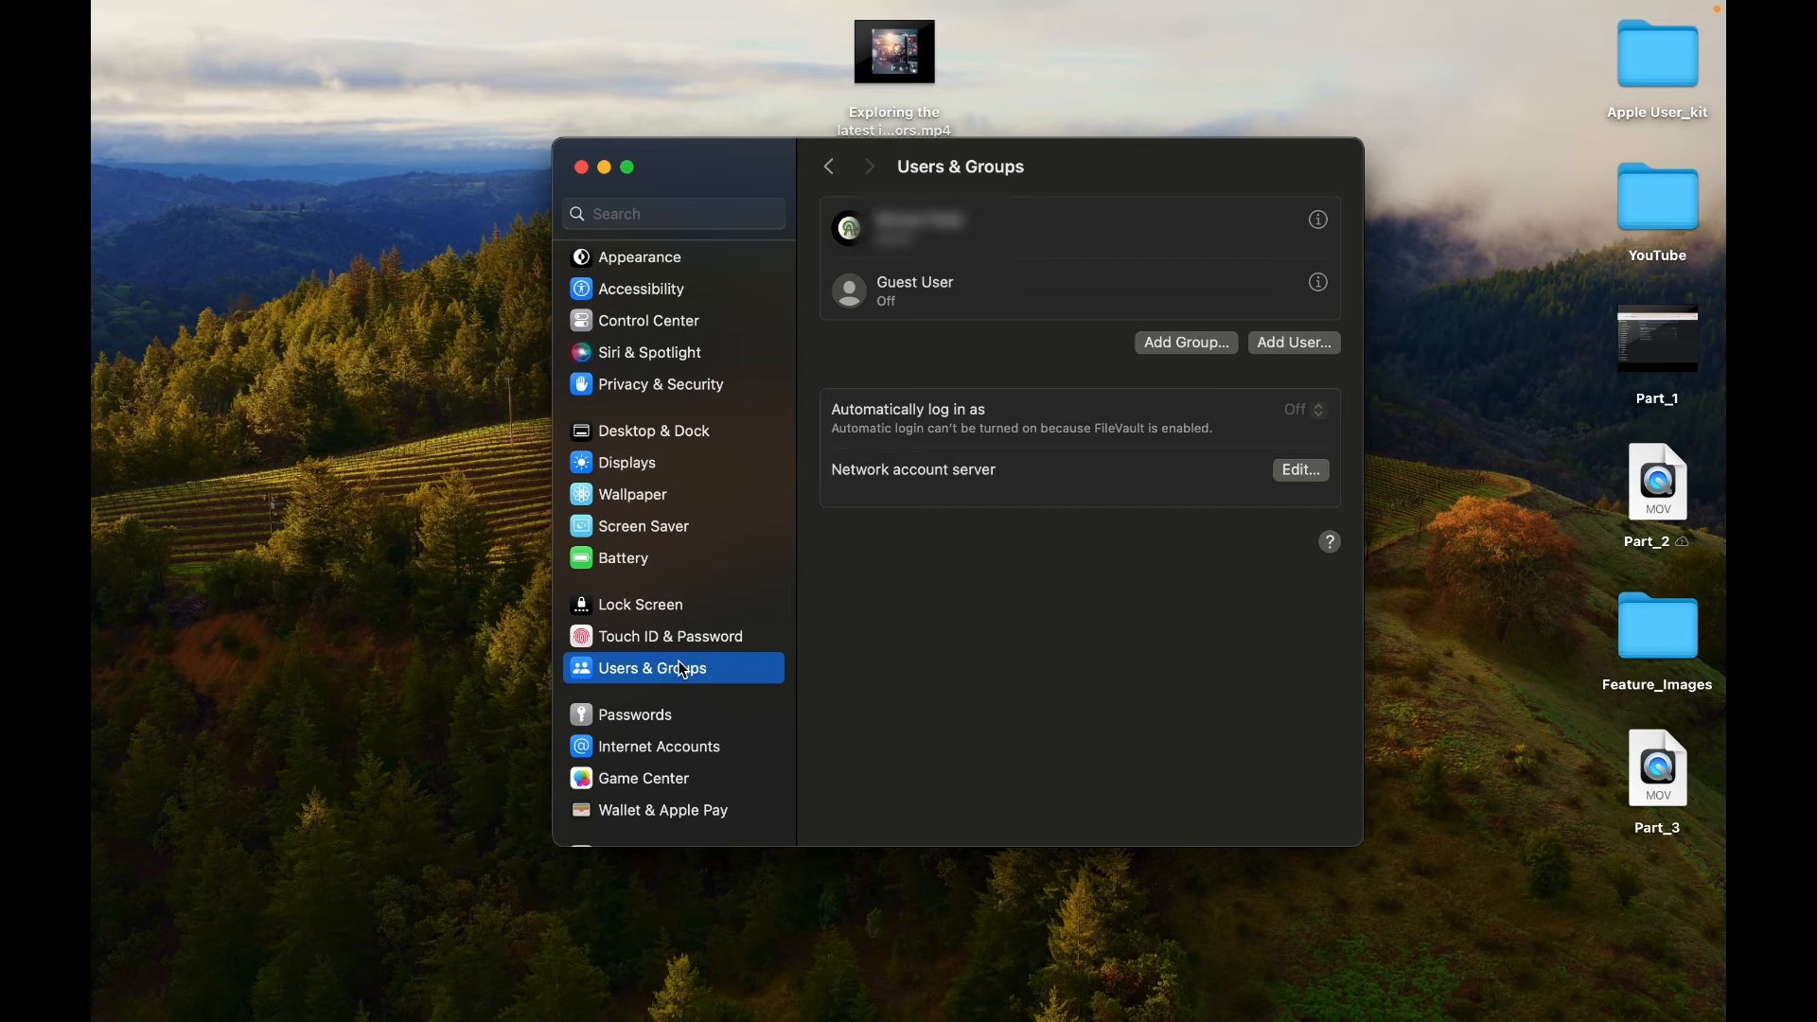
mouse_move(993, 437)
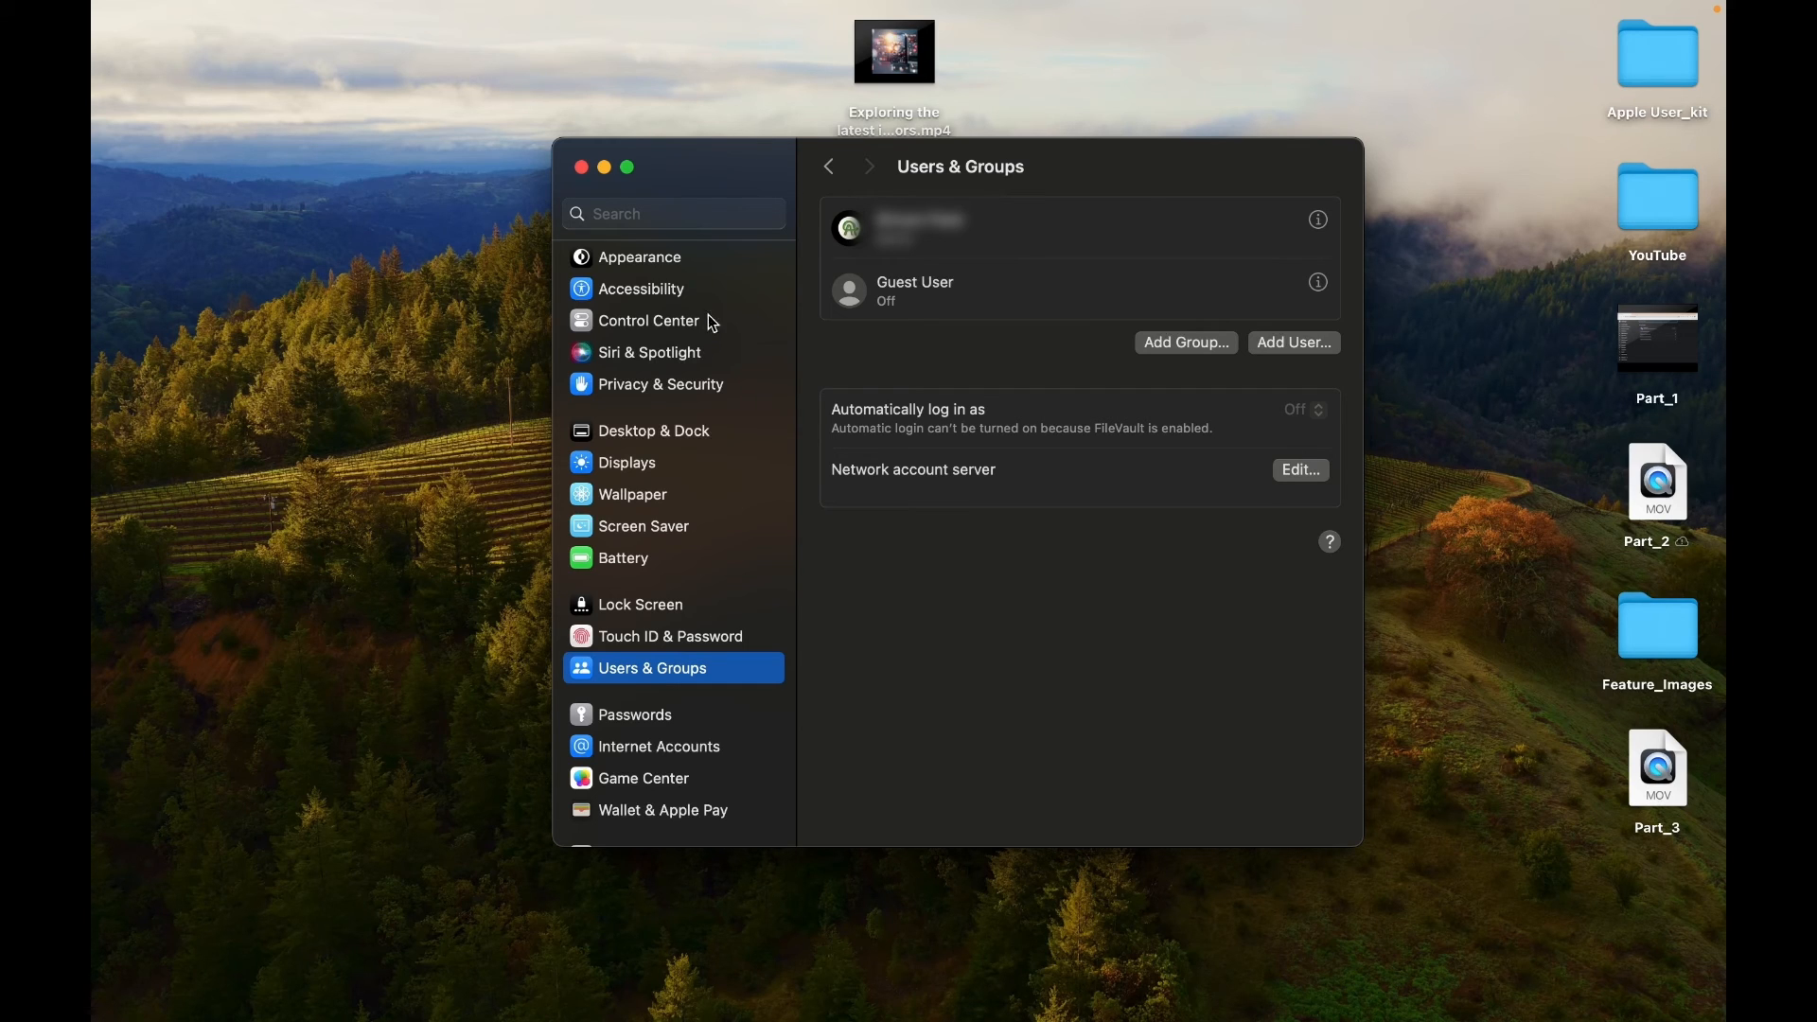
left_click(639, 287)
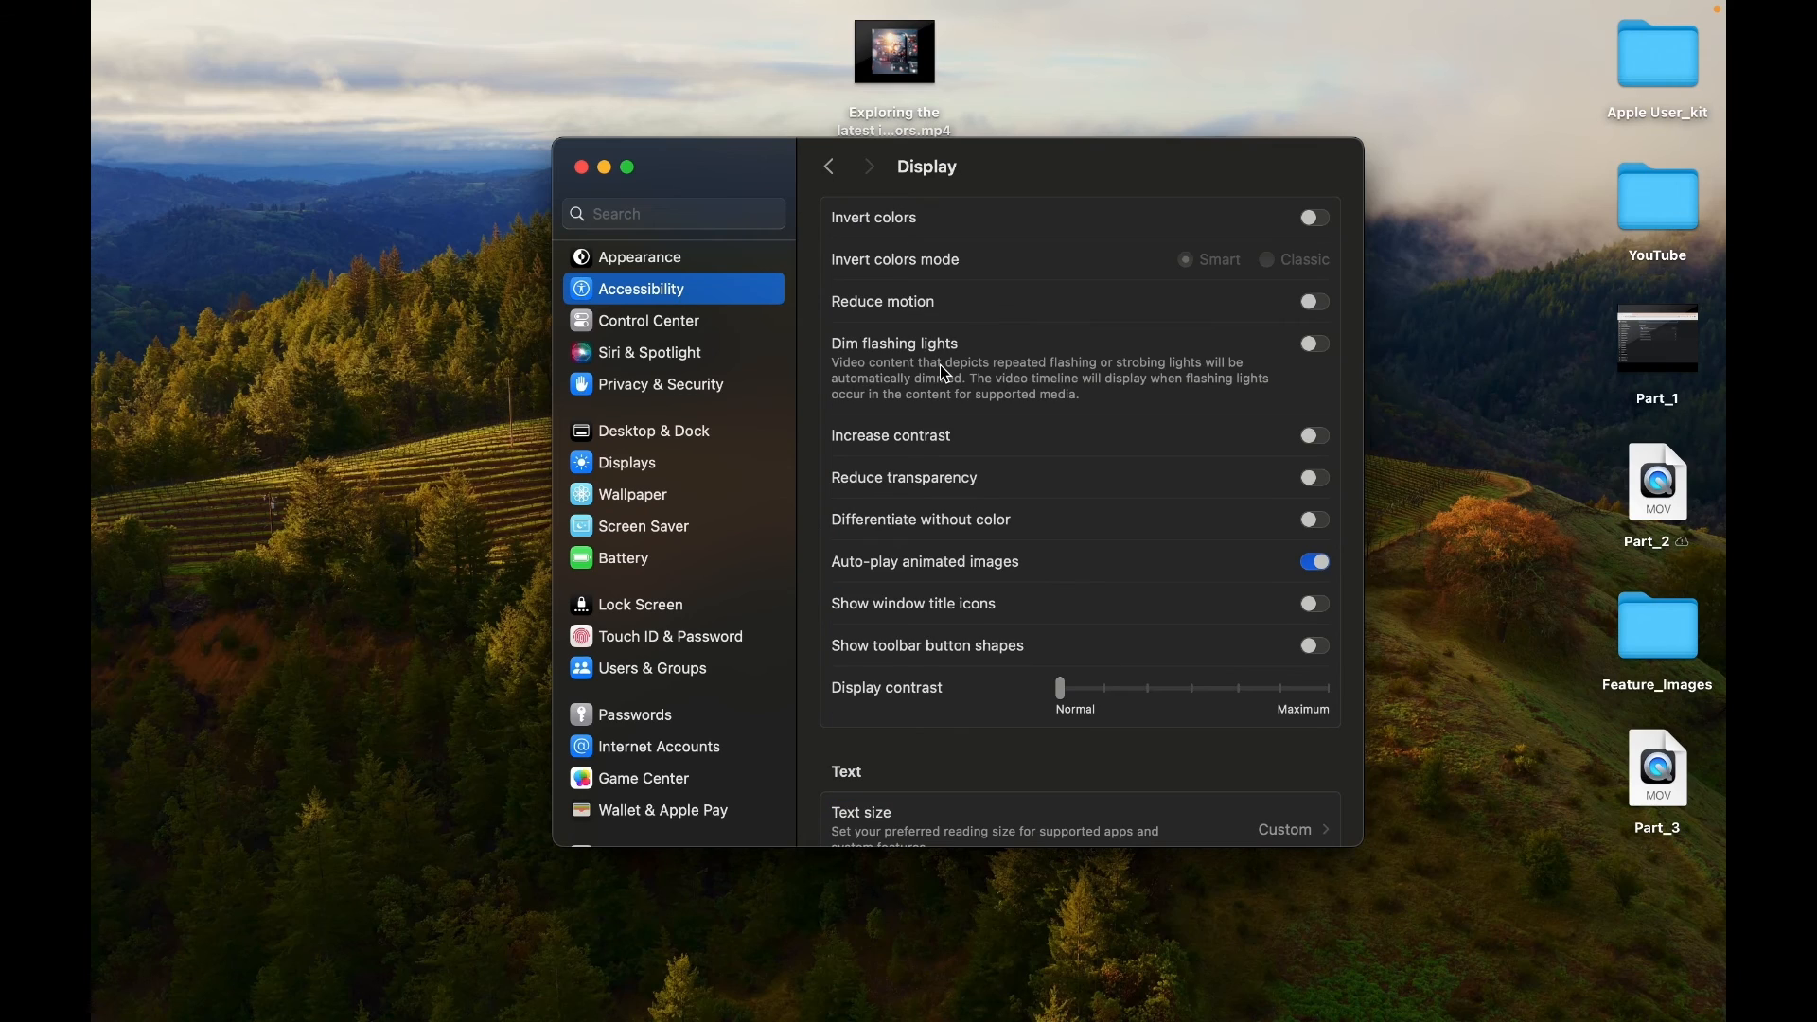
mouse_move(1170, 318)
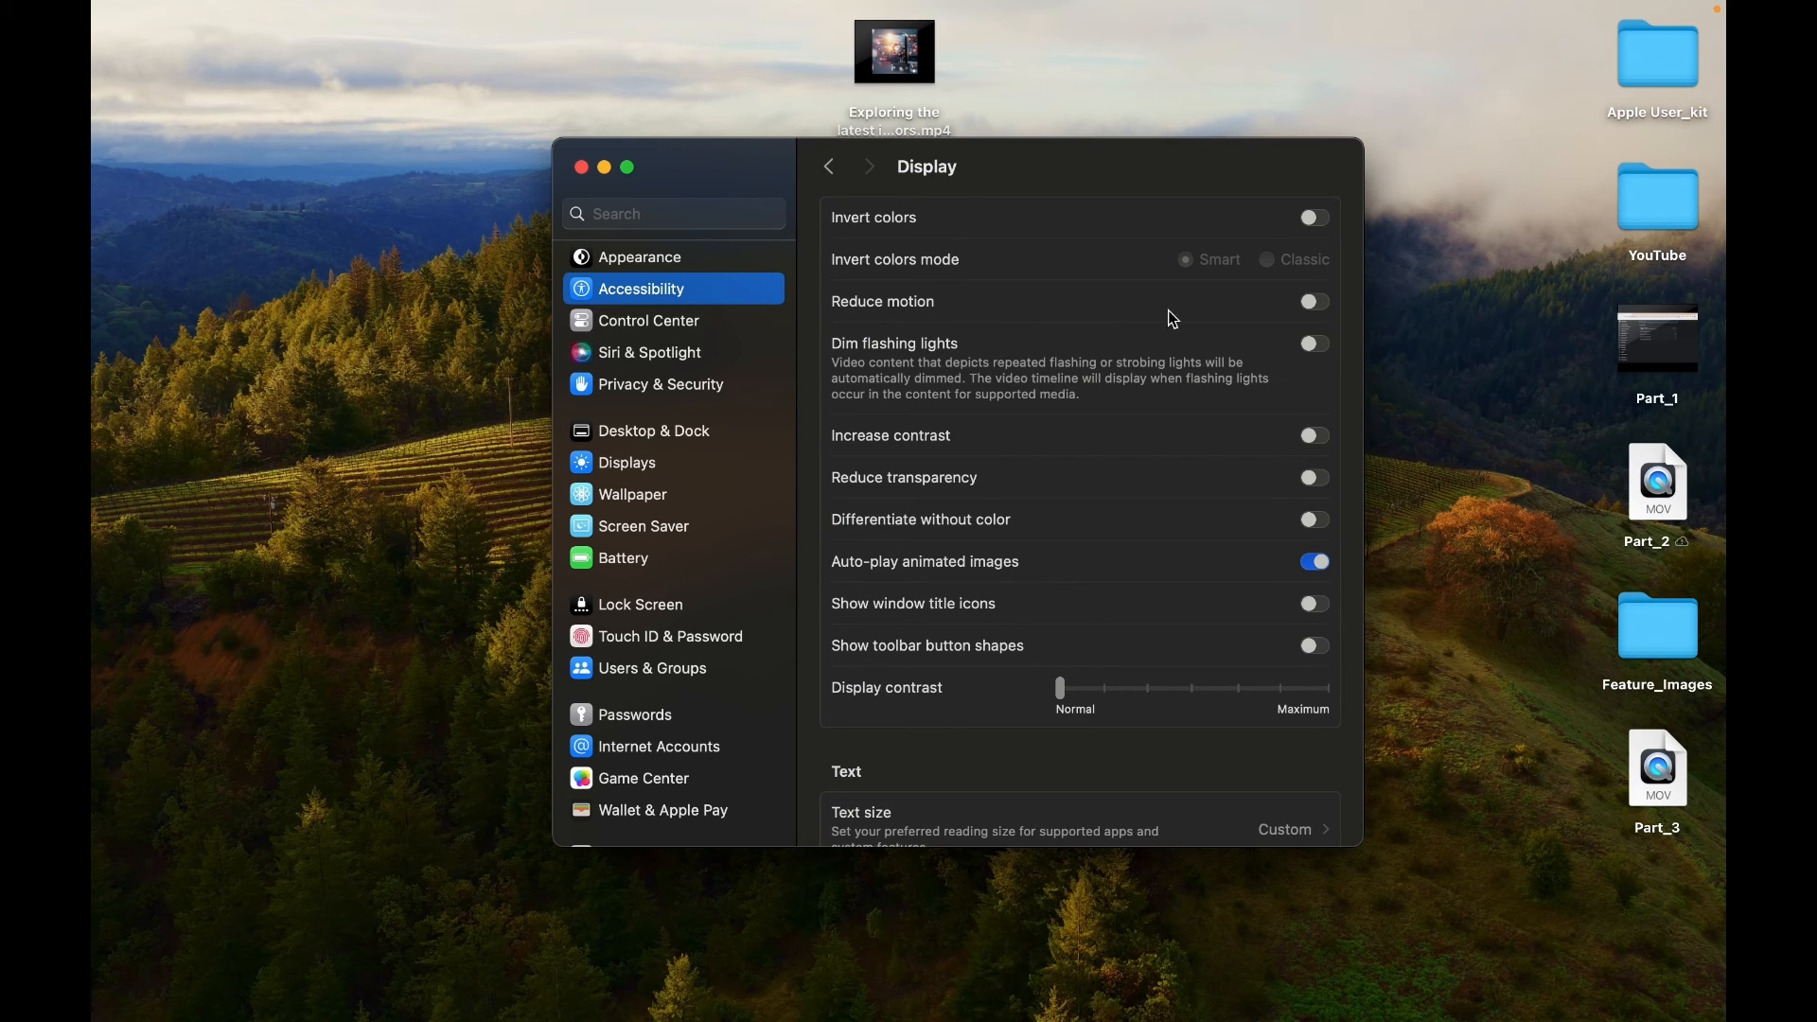
left_click(1312, 301)
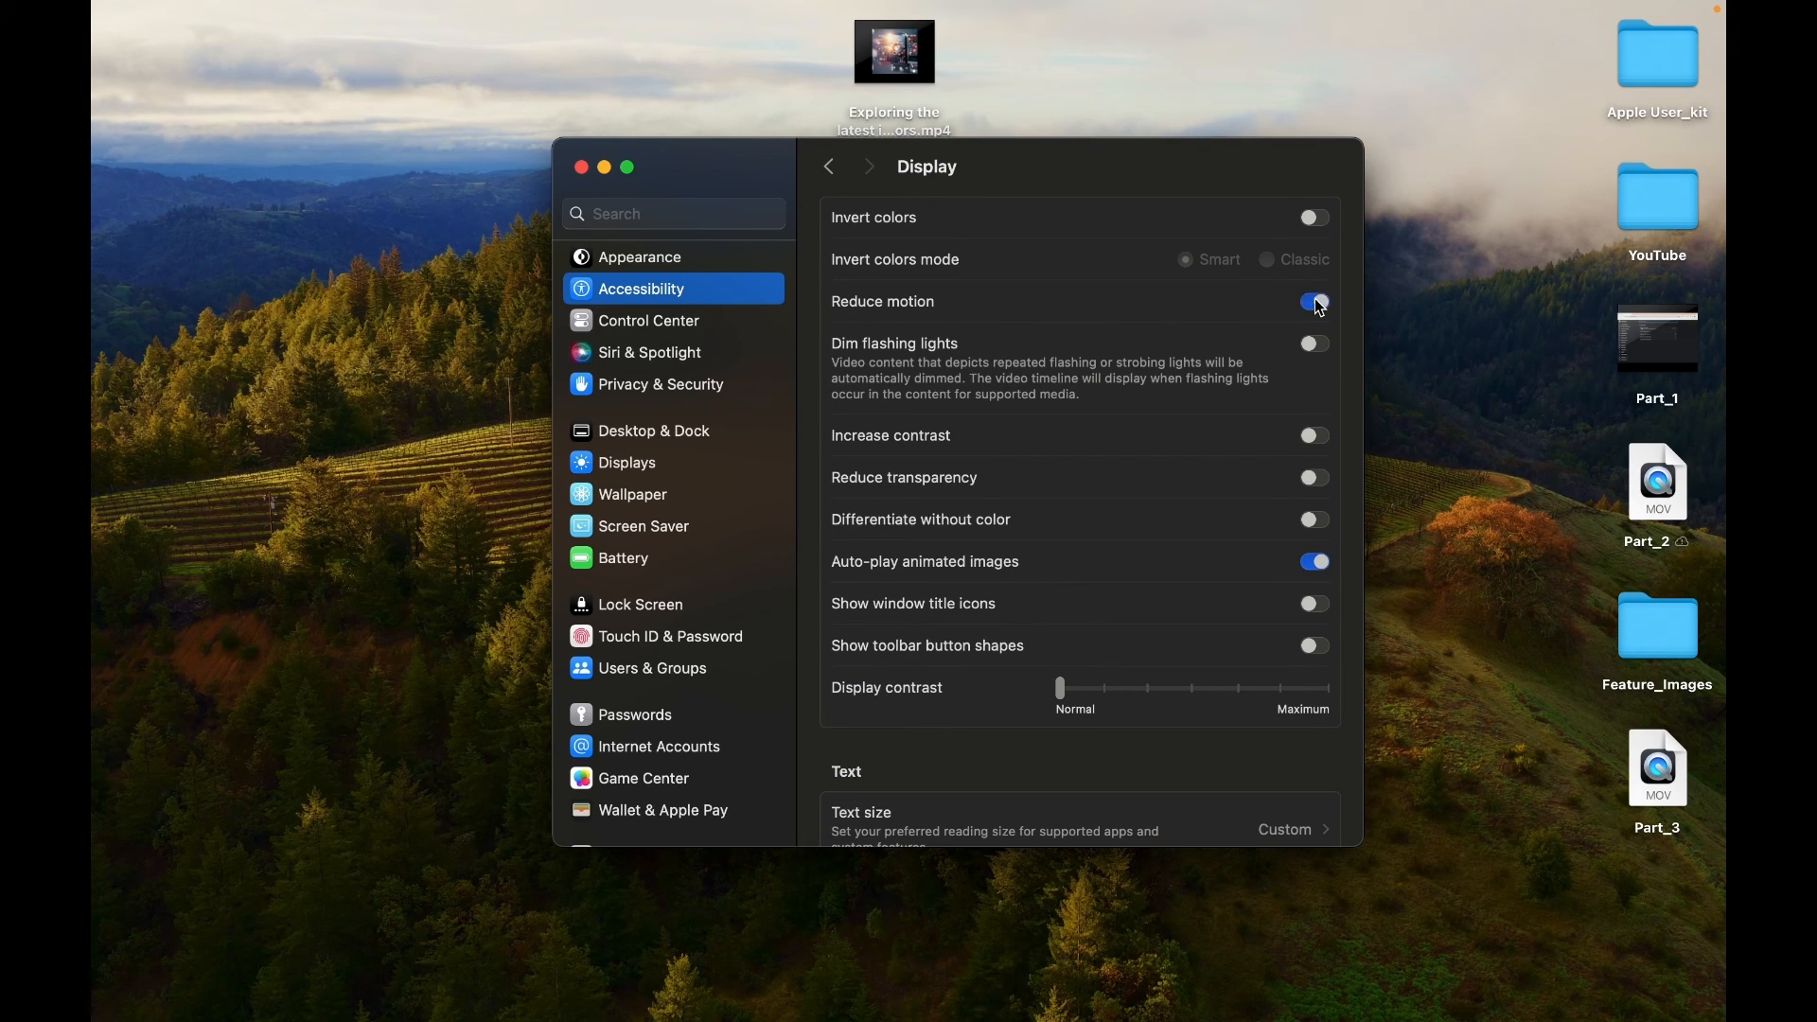